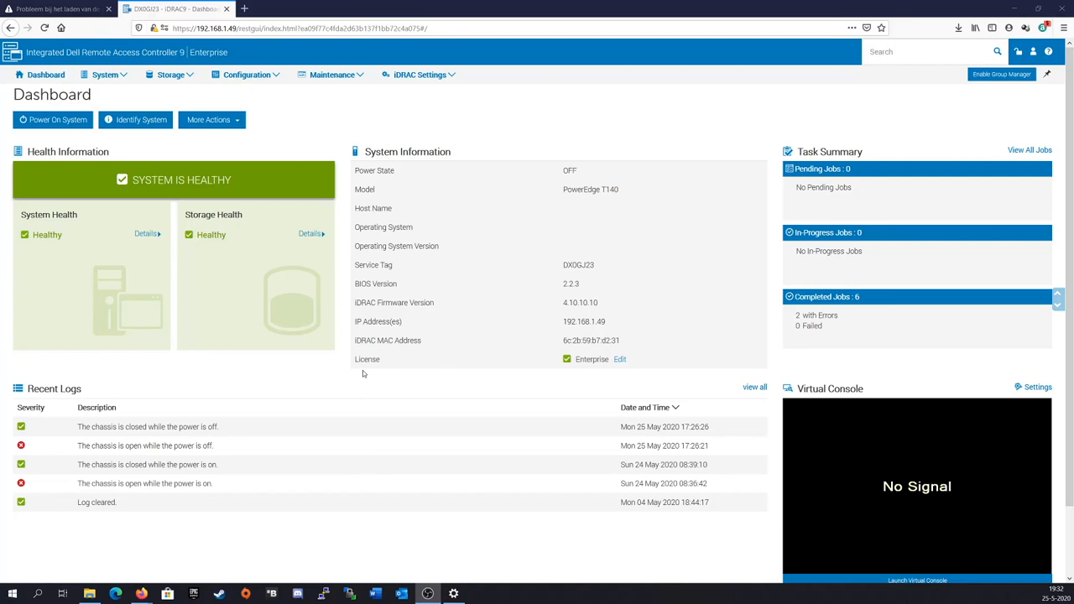
{"action": "mouse_move", "coordinate": [330, 283]}
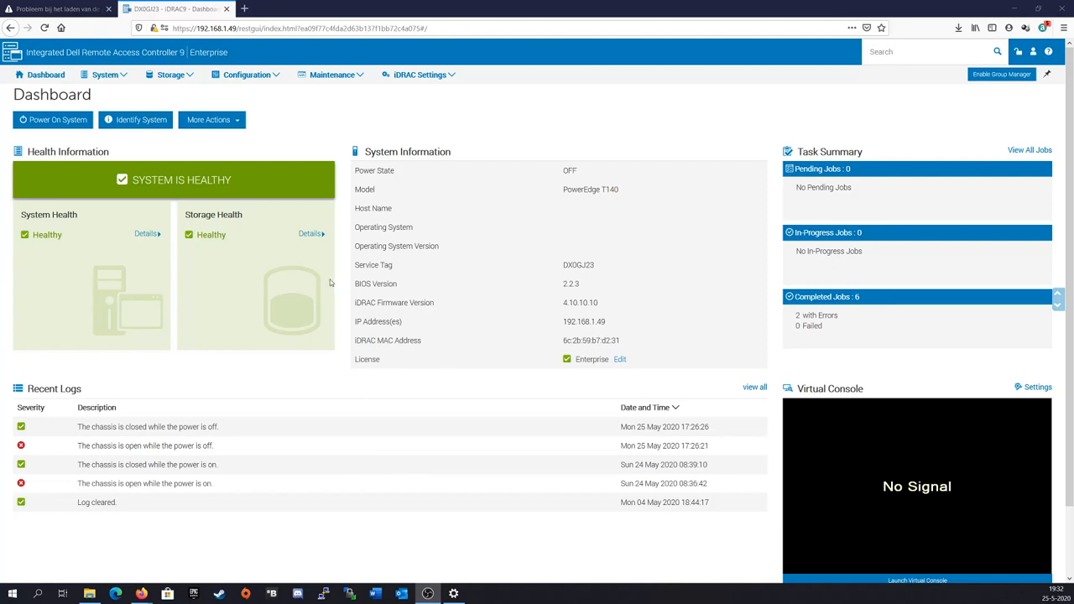
{"action": "mouse_move", "coordinate": [104, 82]}
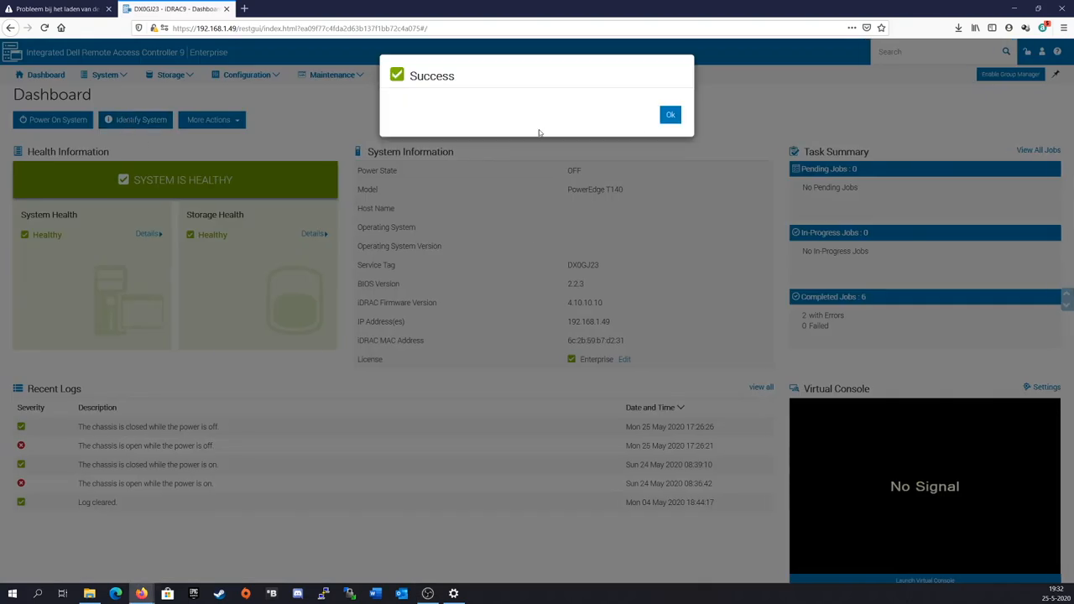
Review the installed processor in System Overview, then power on the server from the Dashboard
{"action": "left_click", "coordinate": [670, 114]}
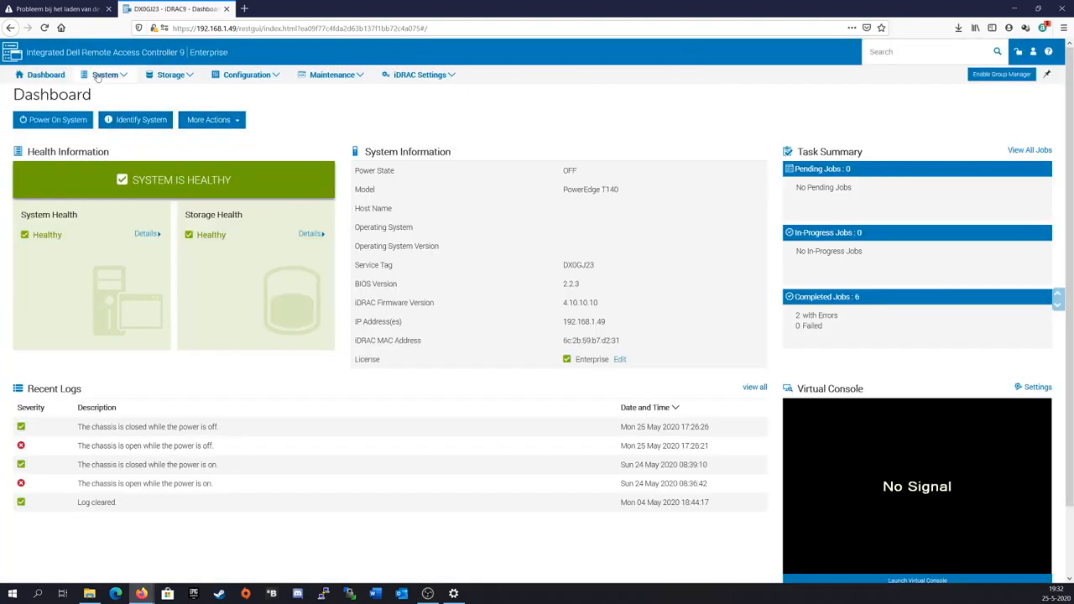
{"action": "left_click", "coordinate": [104, 75]}
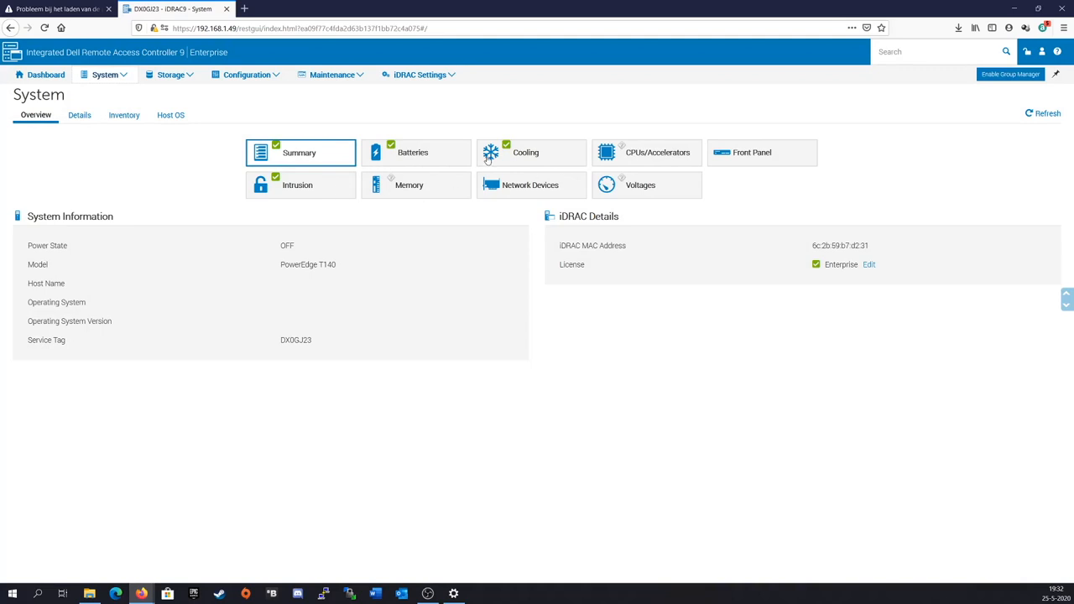
{"action": "left_click", "coordinate": [646, 152]}
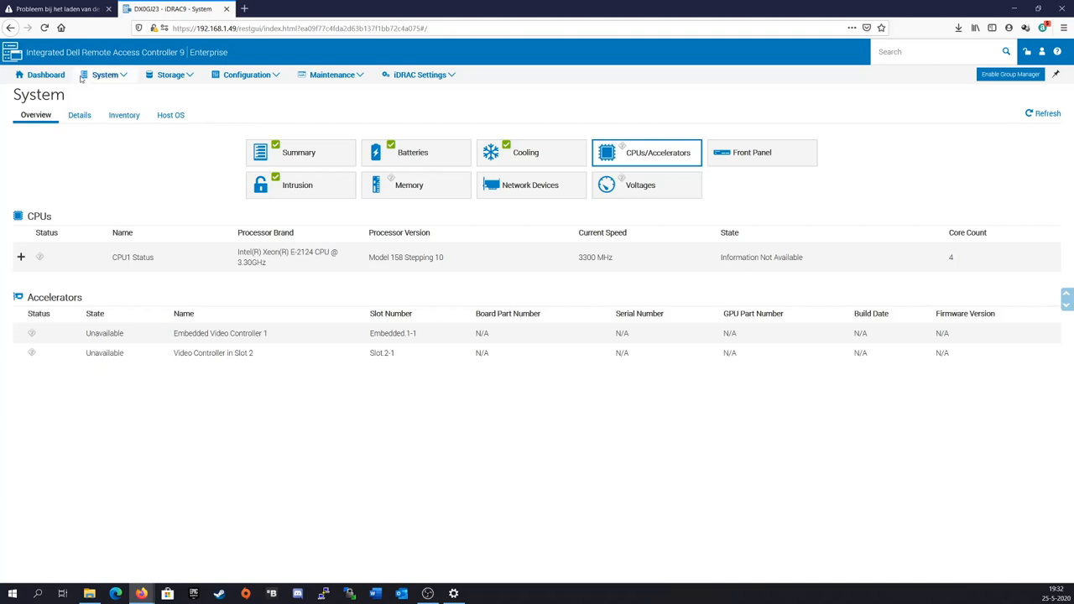
{"action": "left_click", "coordinate": [46, 75]}
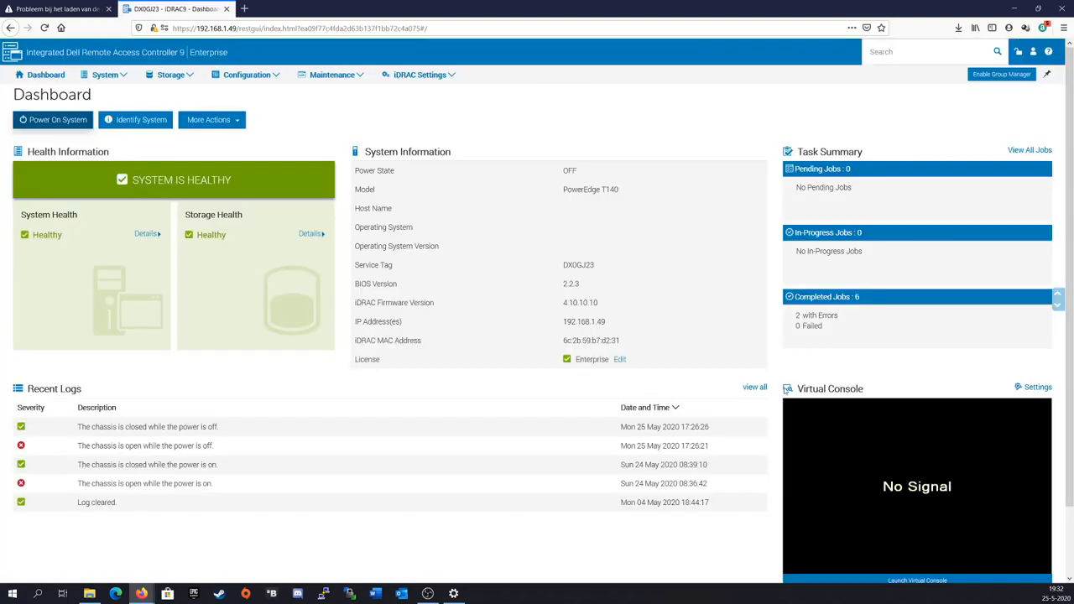
{"action": "left_click", "coordinate": [916, 580]}
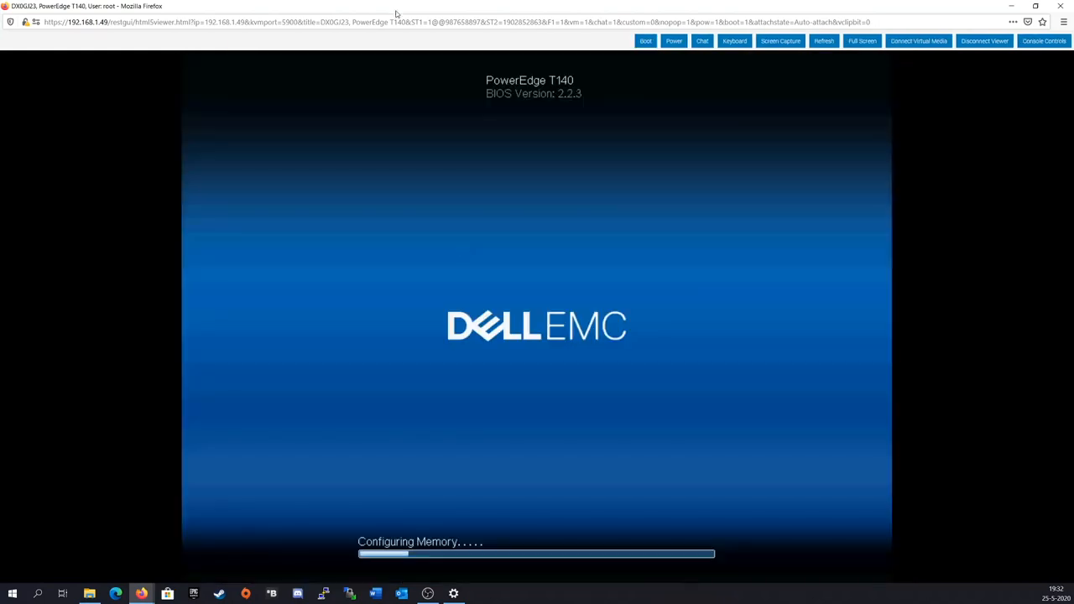
{"action": "mouse_move", "coordinate": [394, 180]}
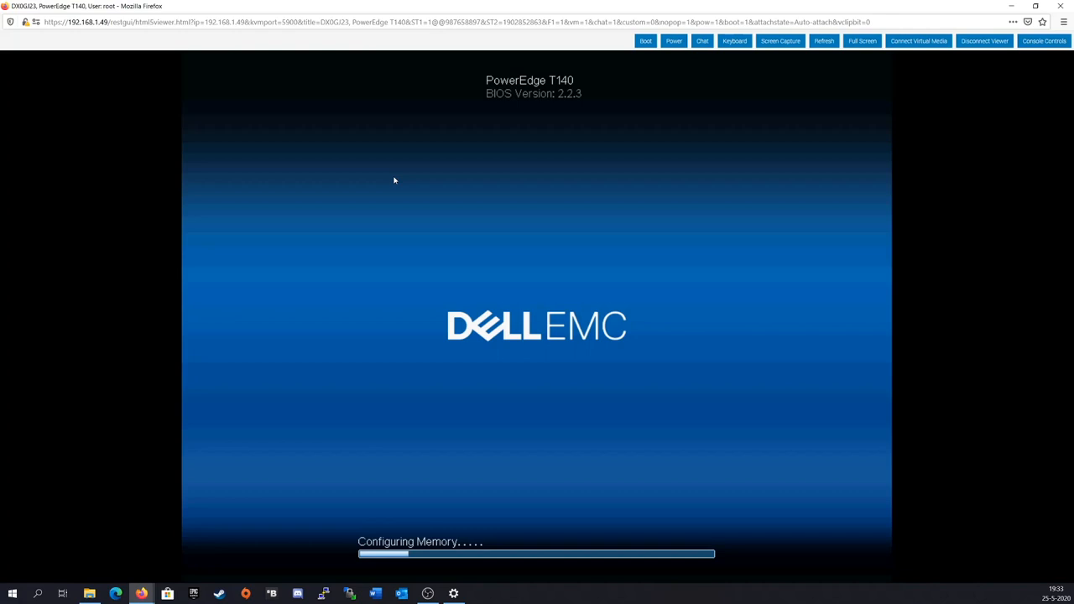
{"action": "mouse_move", "coordinate": [523, 136]}
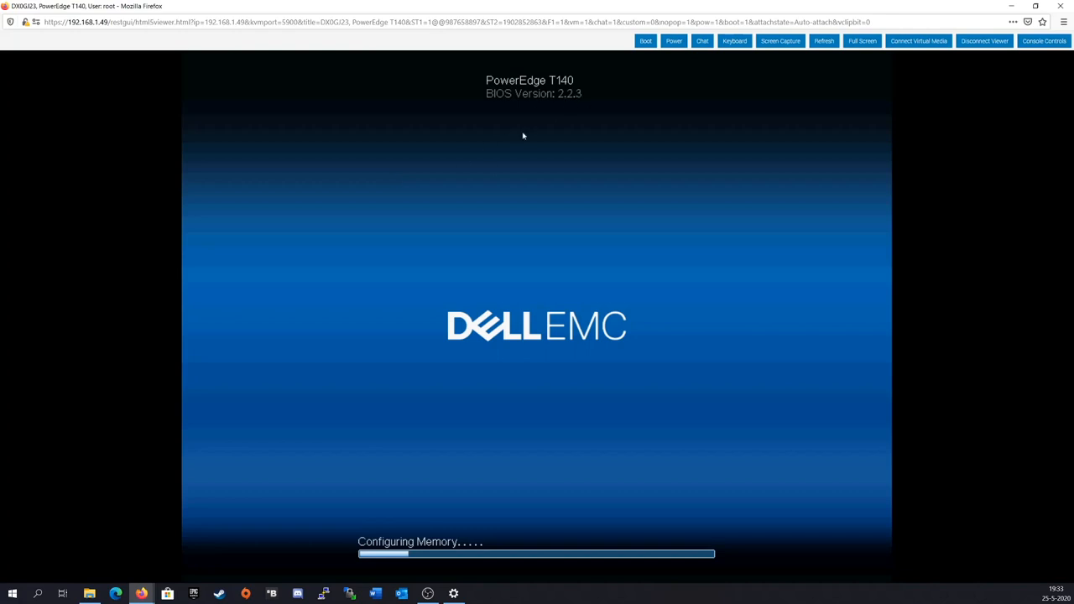
{"action": "mouse_move", "coordinate": [387, 244]}
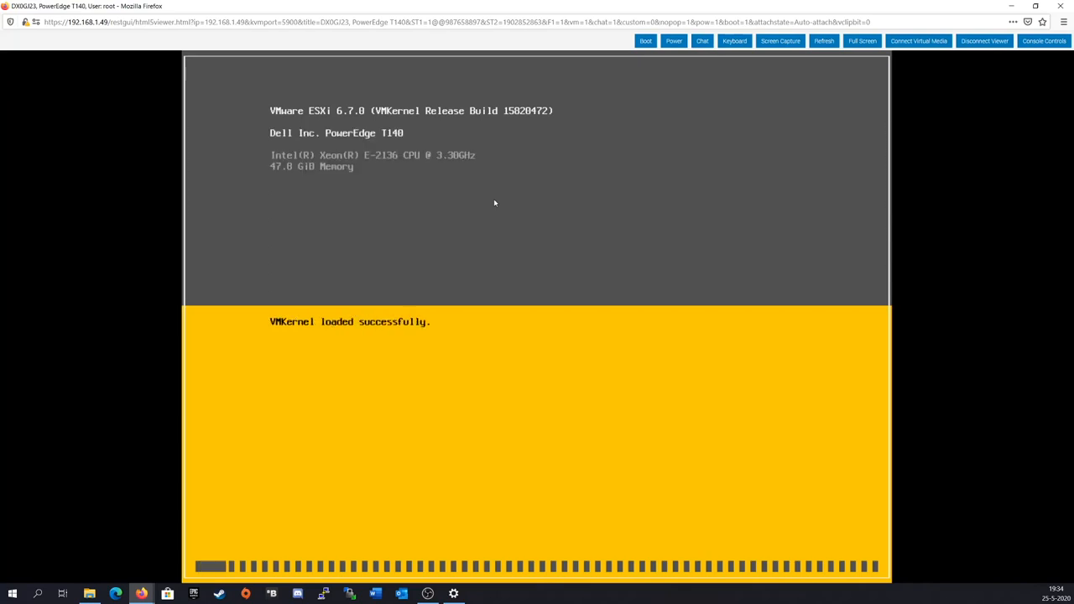
{"action": "mouse_move", "coordinate": [398, 163]}
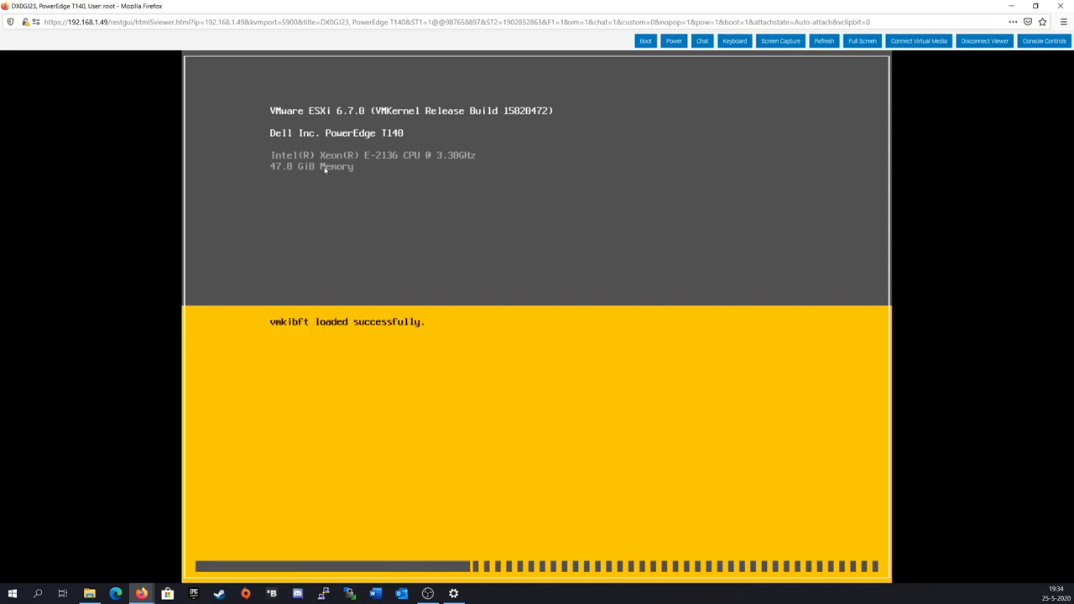
{"action": "mouse_move", "coordinate": [335, 298]}
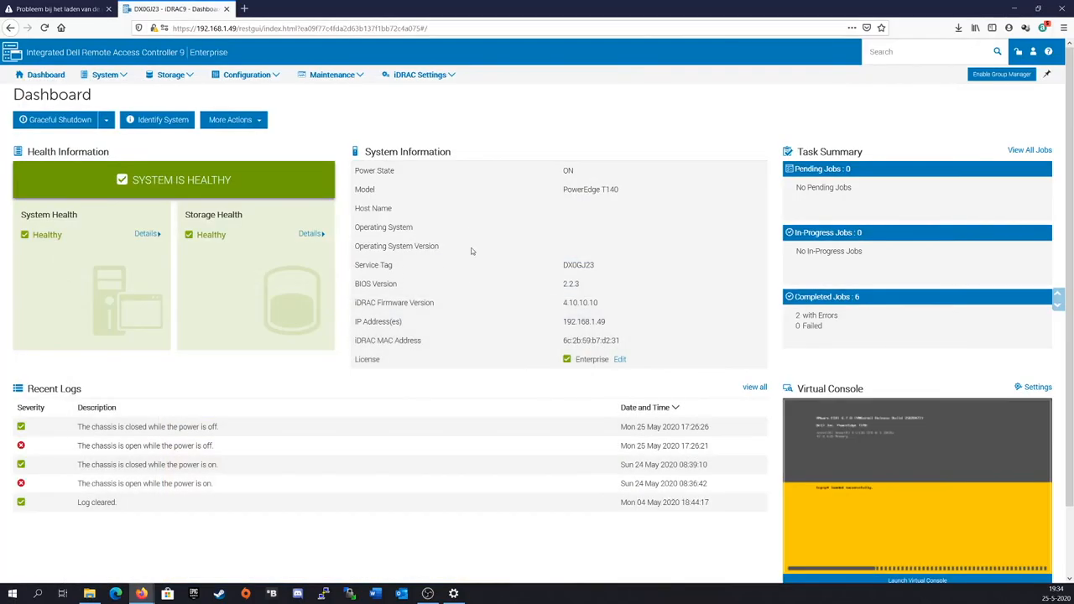
{"action": "mouse_move", "coordinate": [227, 196]}
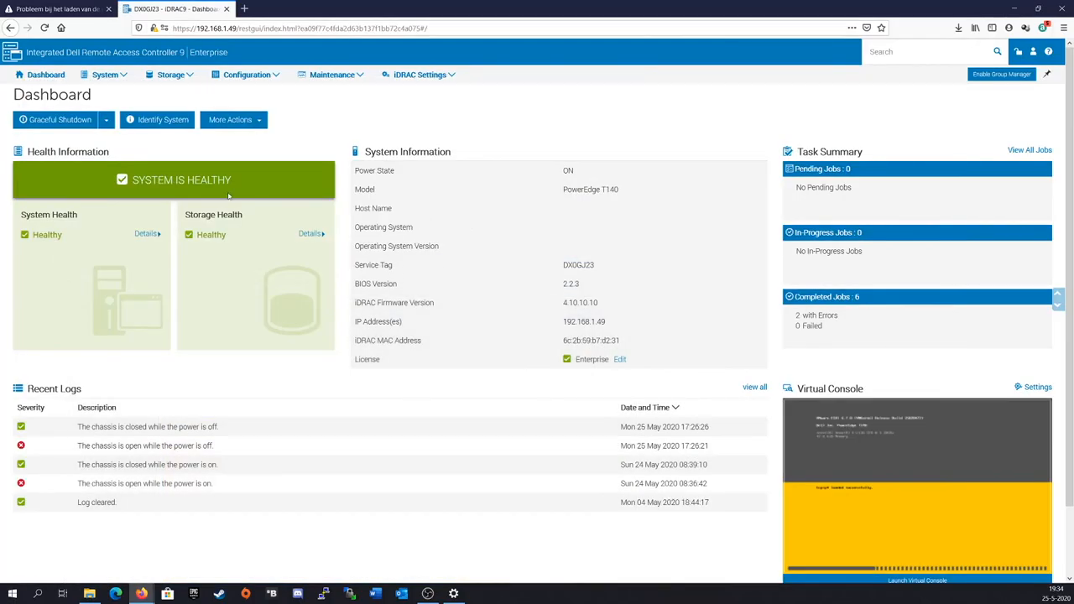
Confirm the Xeon E-2136 with 6 cores under CPUs, then open the Lifecycle Log
{"action": "left_click", "coordinate": [105, 74]}
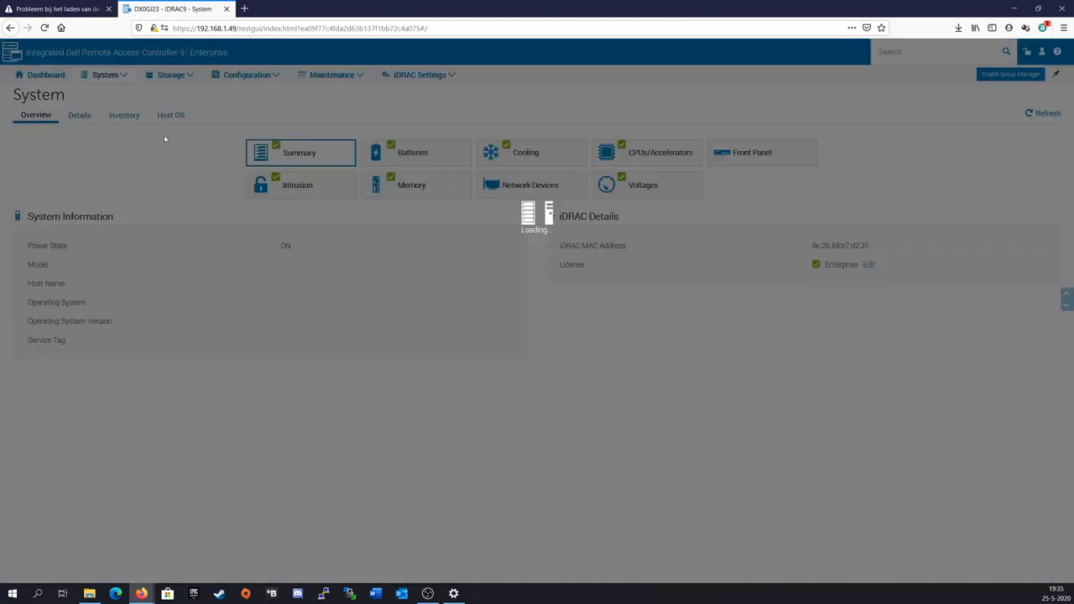
{"action": "left_click", "coordinate": [660, 152]}
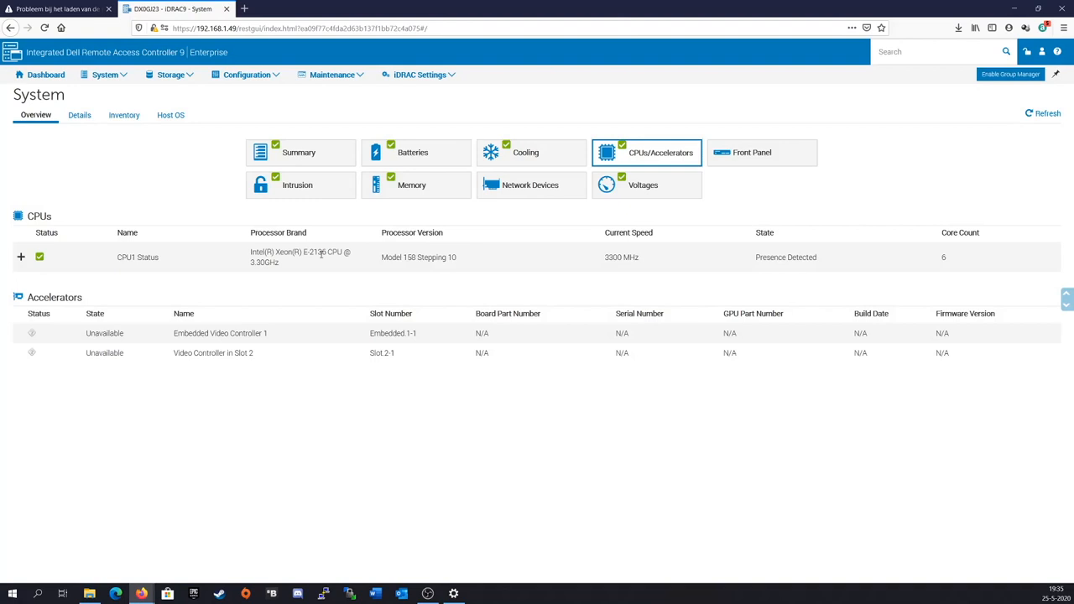
{"action": "mouse_move", "coordinate": [309, 262]}
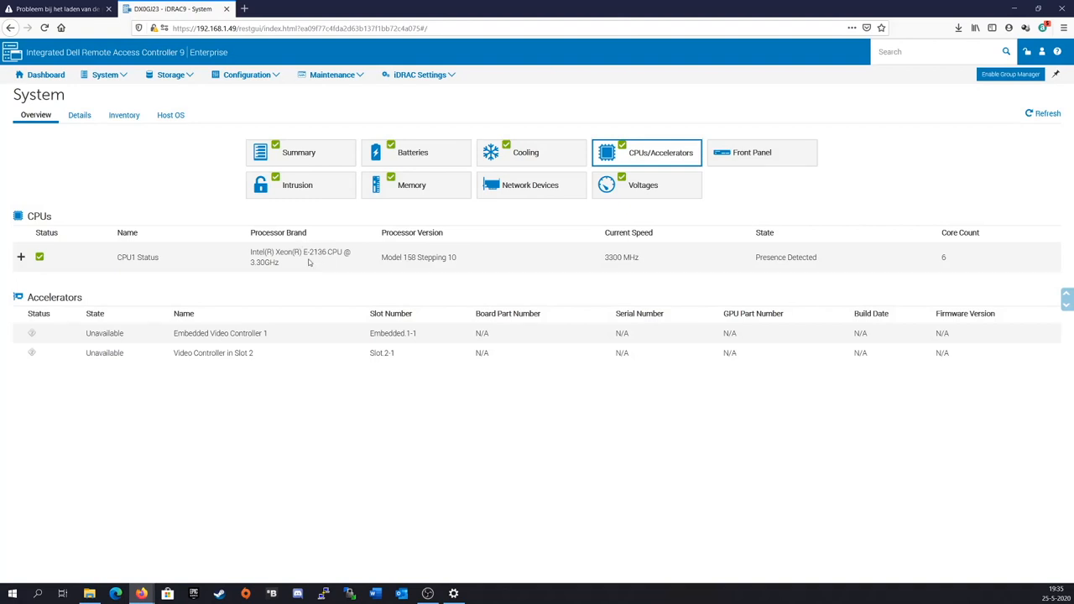
{"action": "mouse_move", "coordinate": [846, 255]}
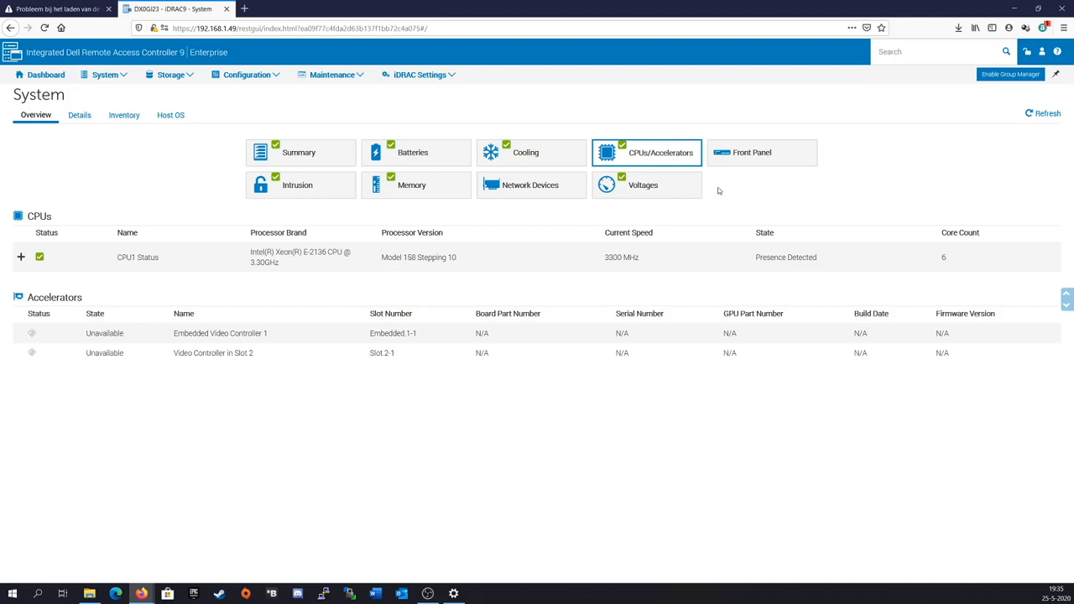
{"action": "mouse_move", "coordinate": [583, 88]}
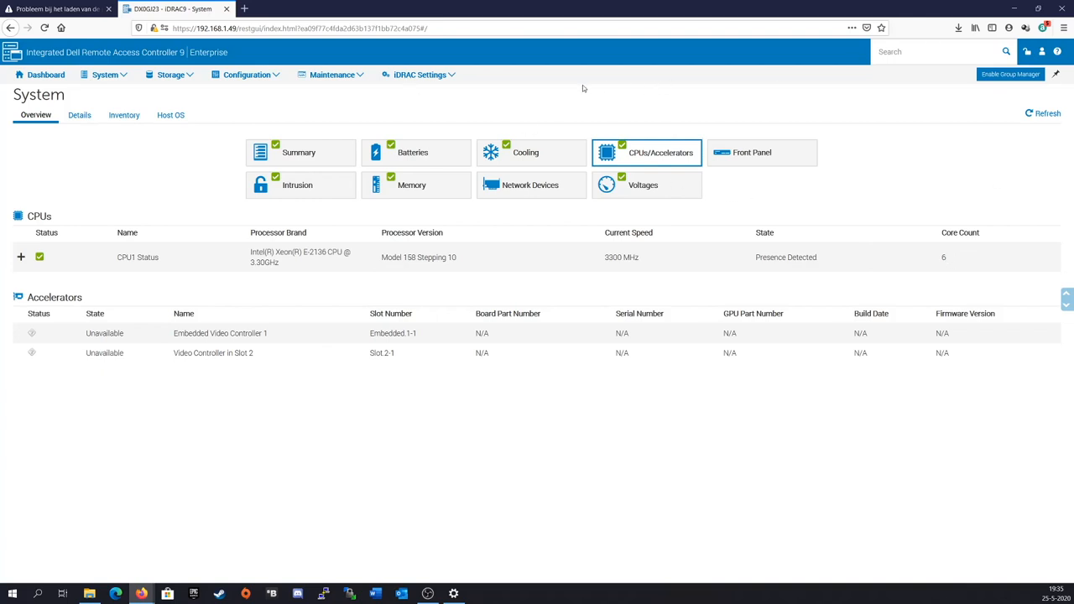
{"action": "mouse_move", "coordinate": [247, 75]}
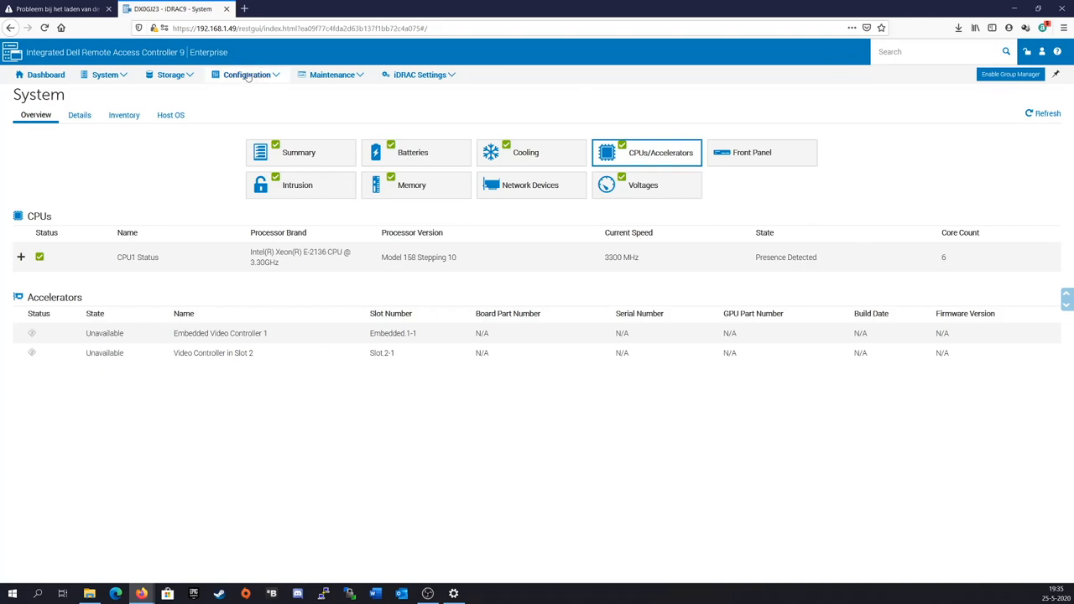
{"action": "left_click", "coordinate": [331, 75]}
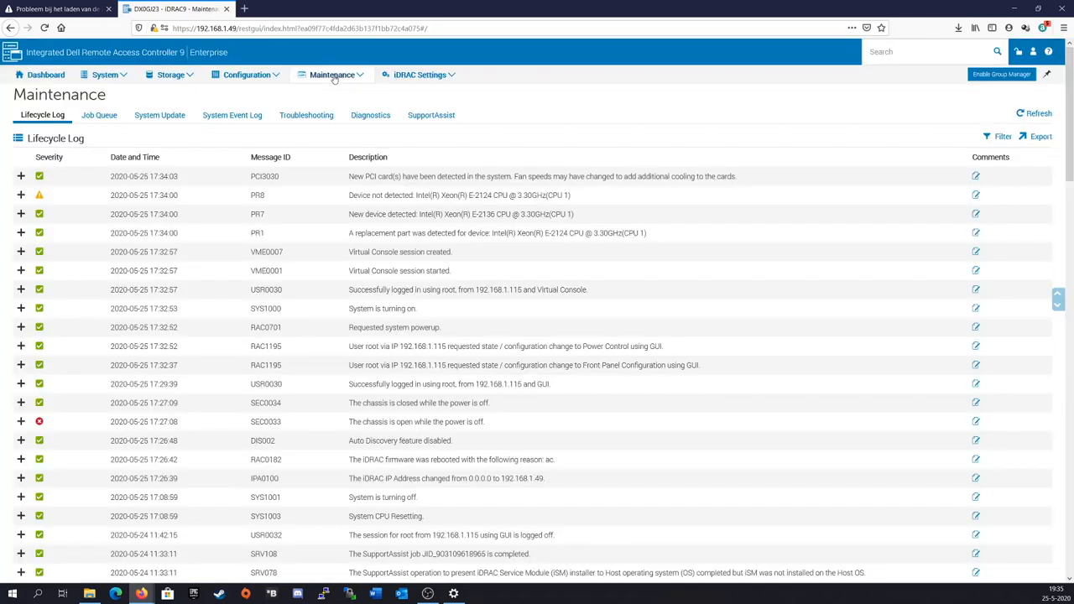
{"action": "mouse_move", "coordinate": [420, 75]}
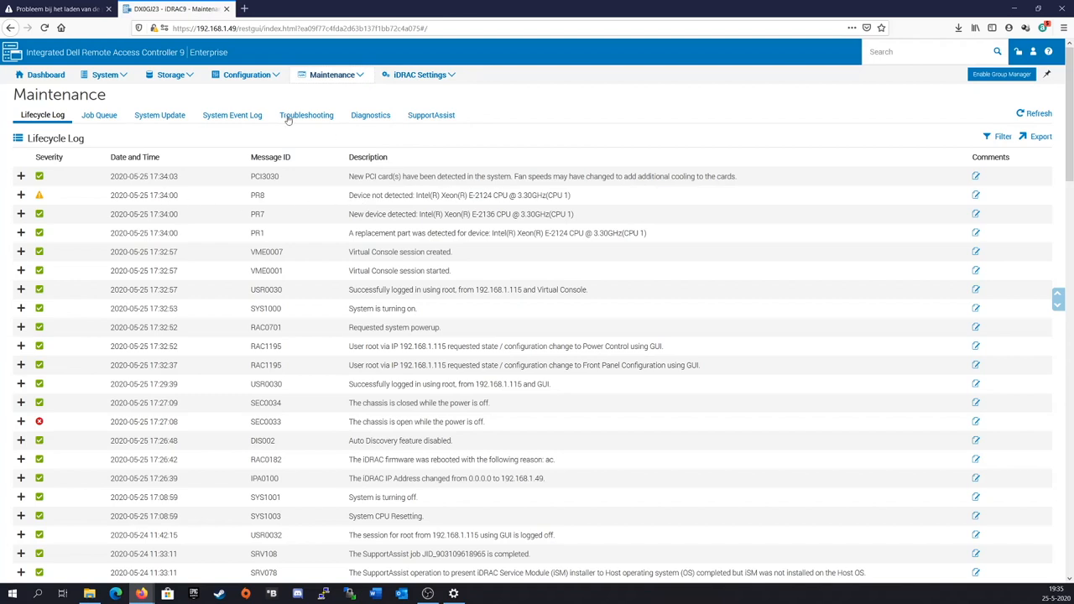
Set Logical Processor Idling to Enabled in BIOS Processor Settings
{"action": "left_click", "coordinate": [247, 75]}
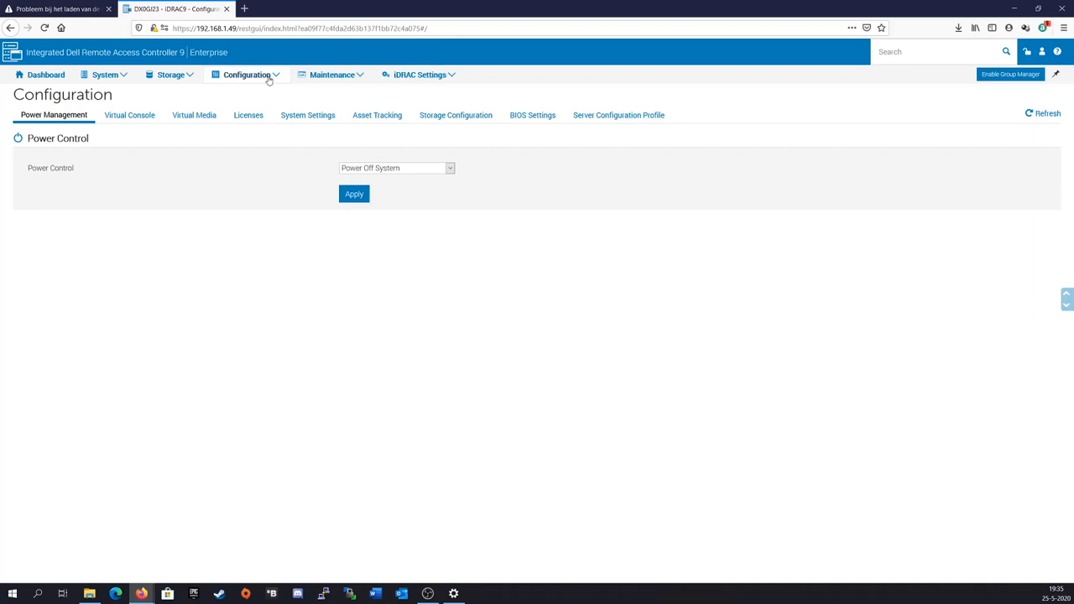
{"action": "left_click", "coordinate": [532, 115]}
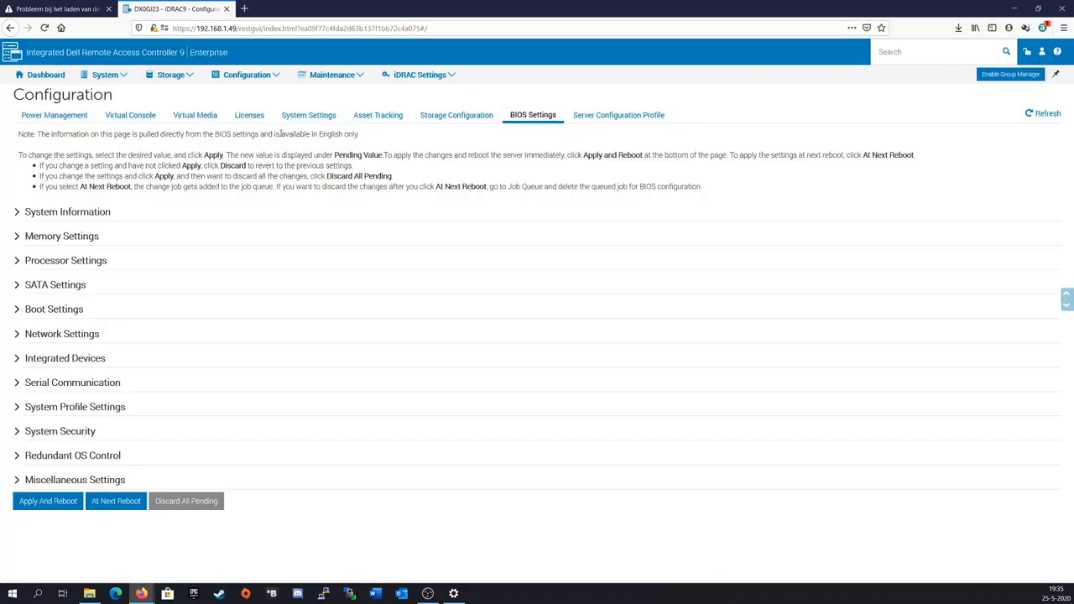
{"action": "mouse_move", "coordinate": [36, 369]}
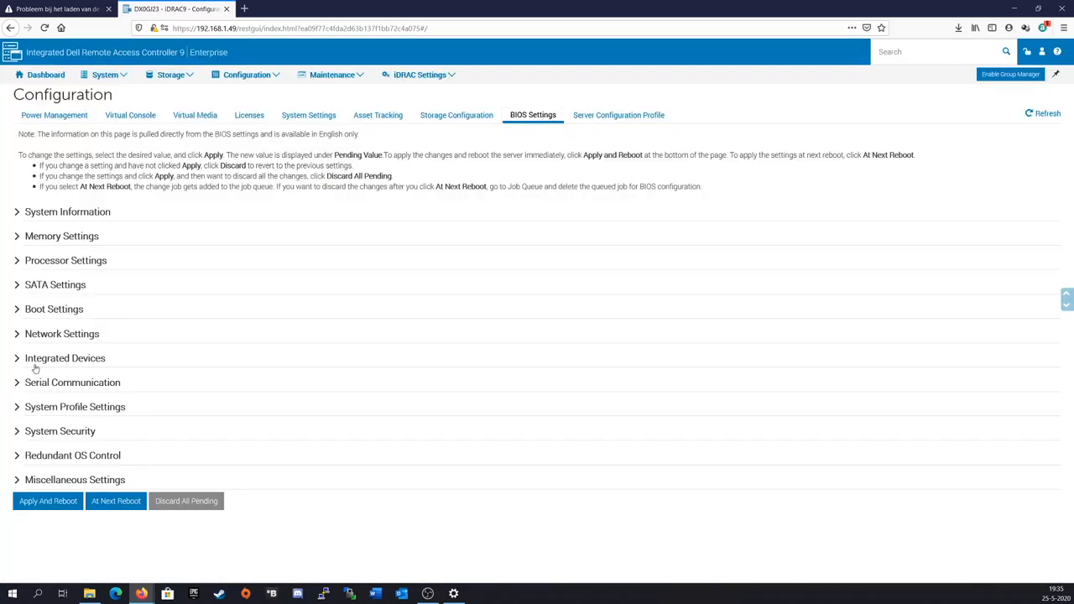
{"action": "left_click", "coordinate": [65, 260]}
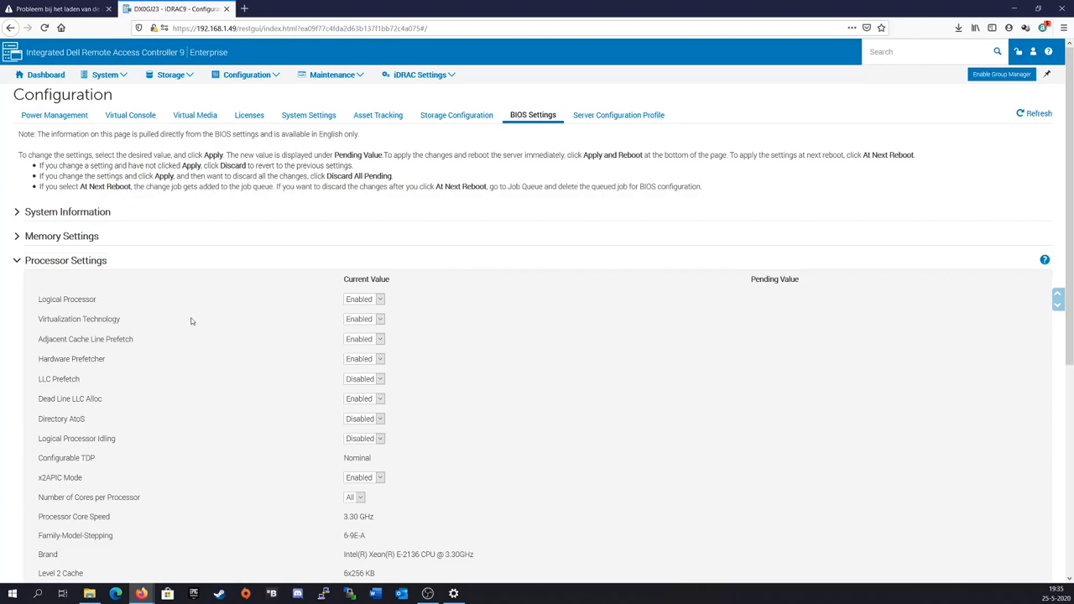
{"action": "mouse_move", "coordinate": [123, 407]}
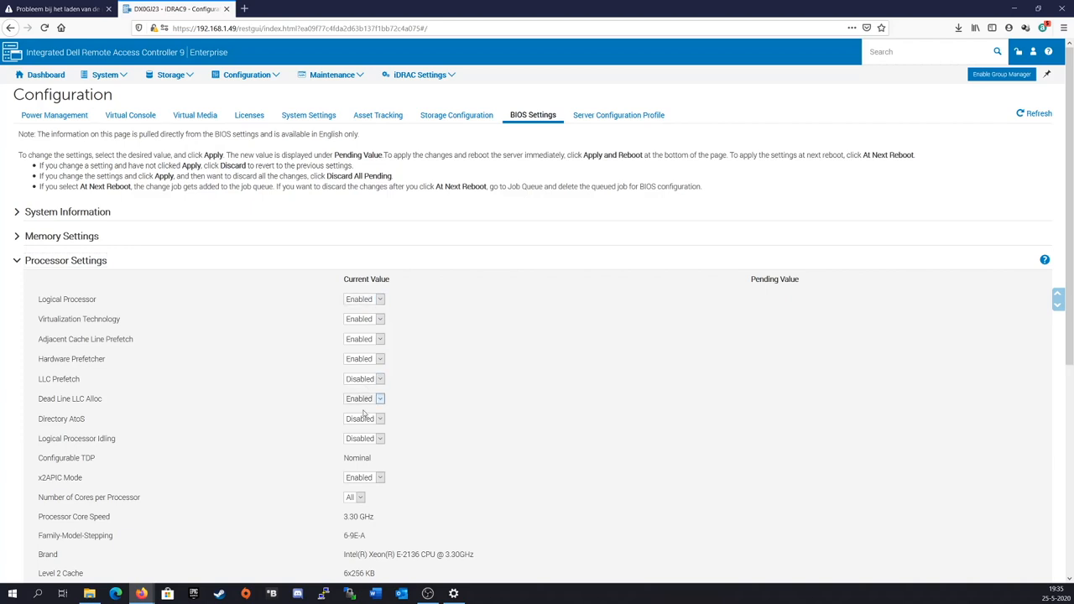
{"action": "scroll", "scroll_direction": "down", "scroll_amount": 3}
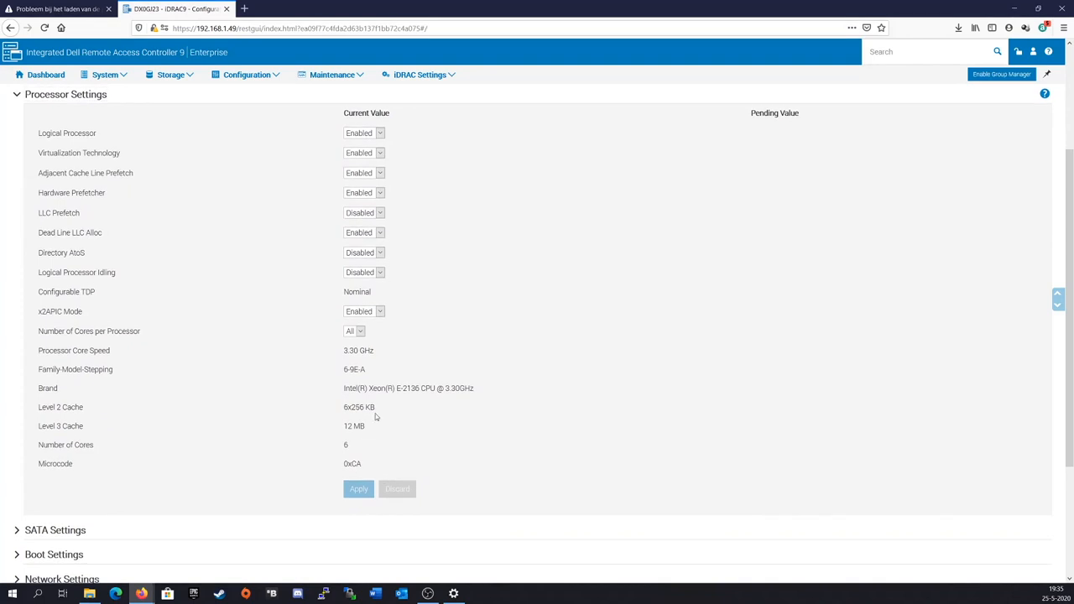
{"action": "mouse_move", "coordinate": [279, 335]}
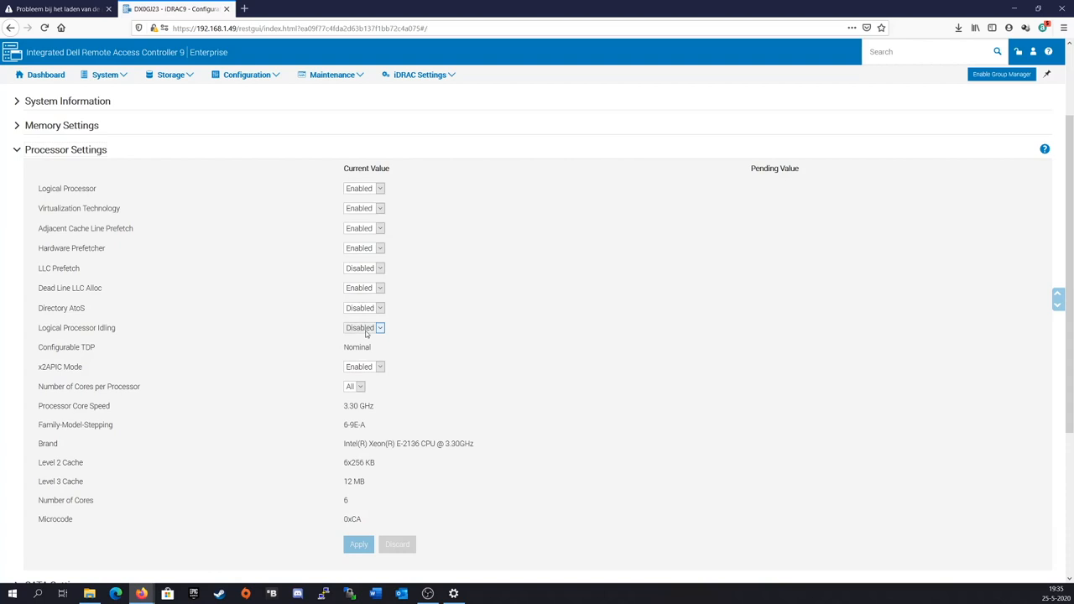
{"action": "left_click", "coordinate": [364, 327]}
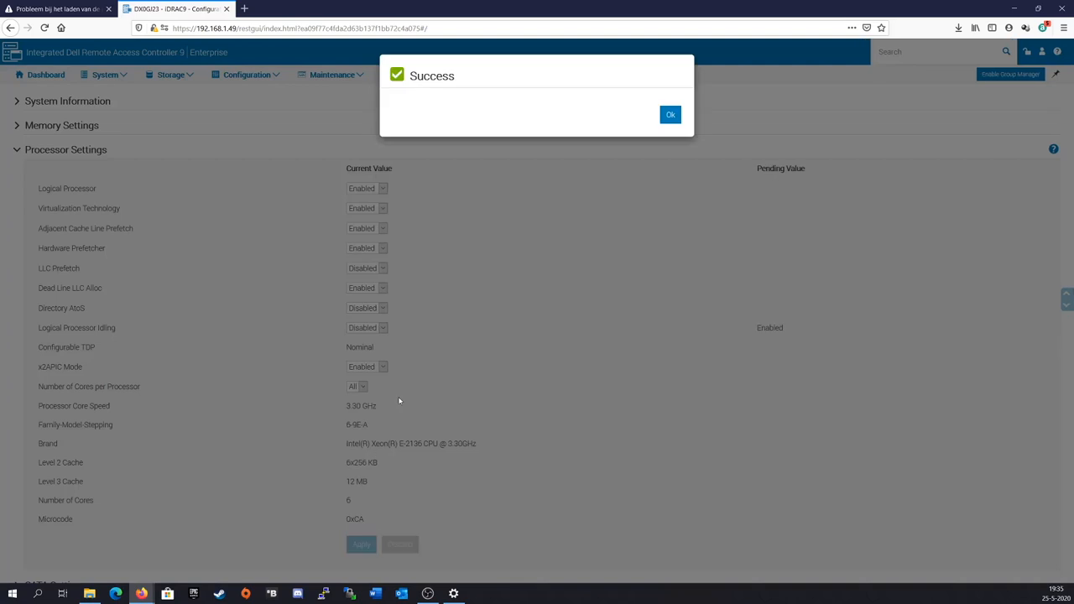
Dismiss the apply confirmation and go to the System Overview summary
{"action": "left_click", "coordinate": [669, 114]}
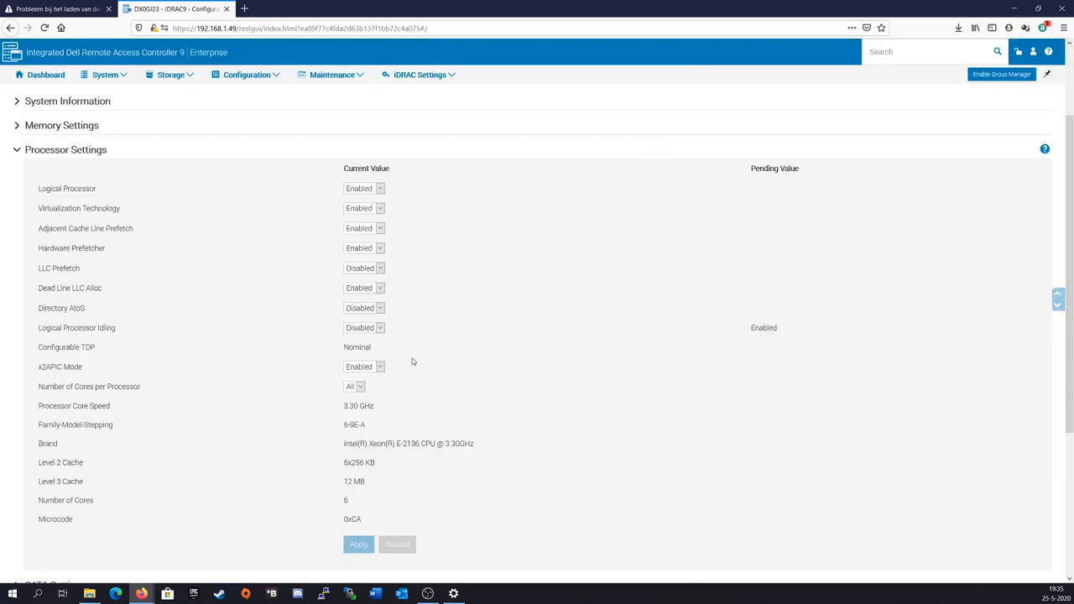
{"action": "scroll", "scroll_direction": "down", "scroll_amount": 3}
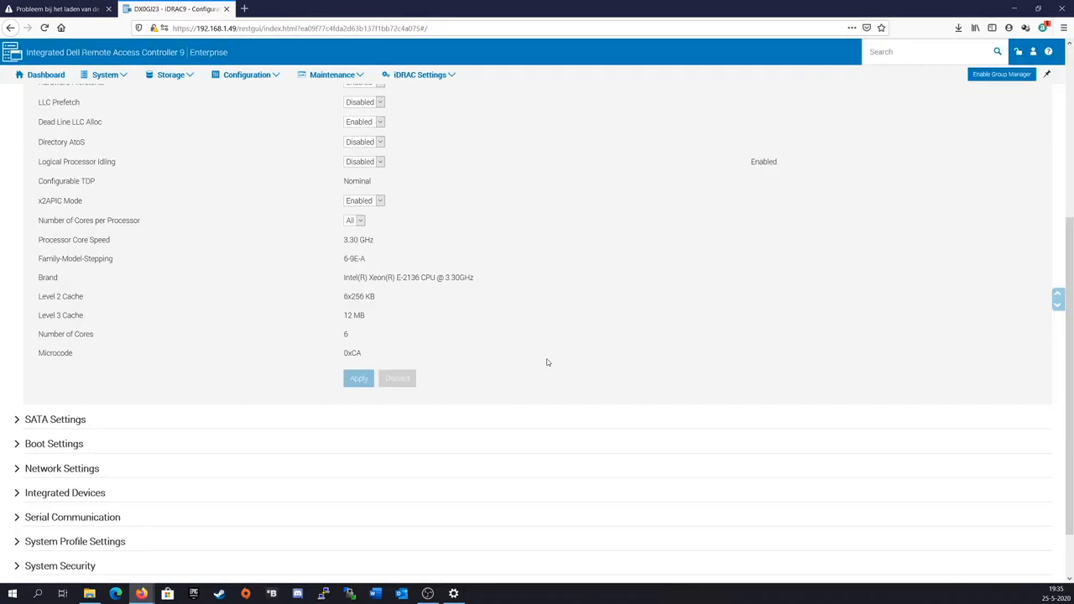
{"action": "mouse_move", "coordinate": [349, 186]}
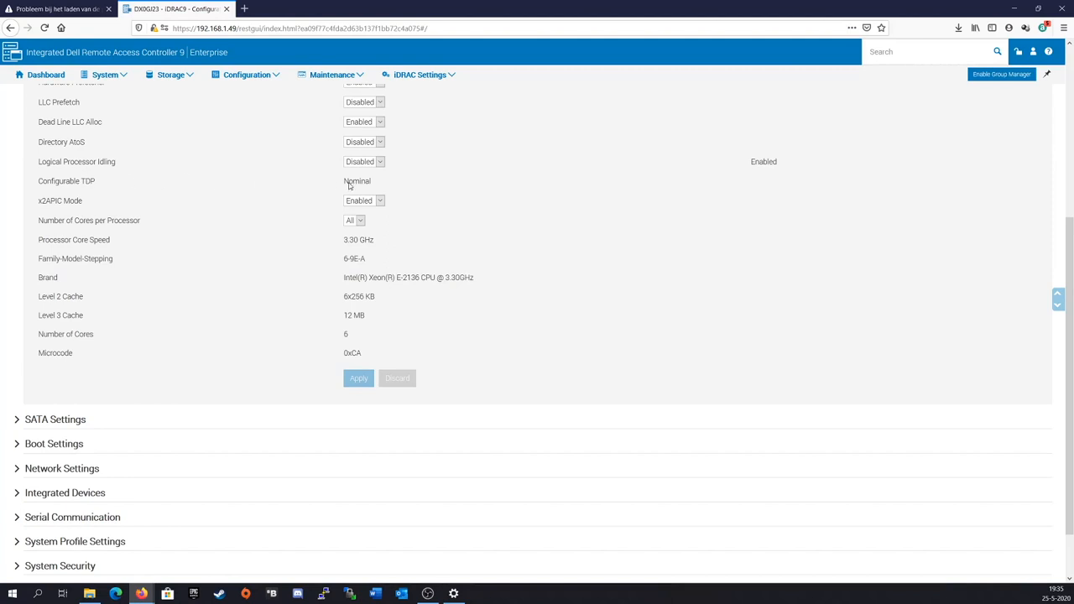
{"action": "scroll", "scroll_direction": "up", "scroll_amount": 3}
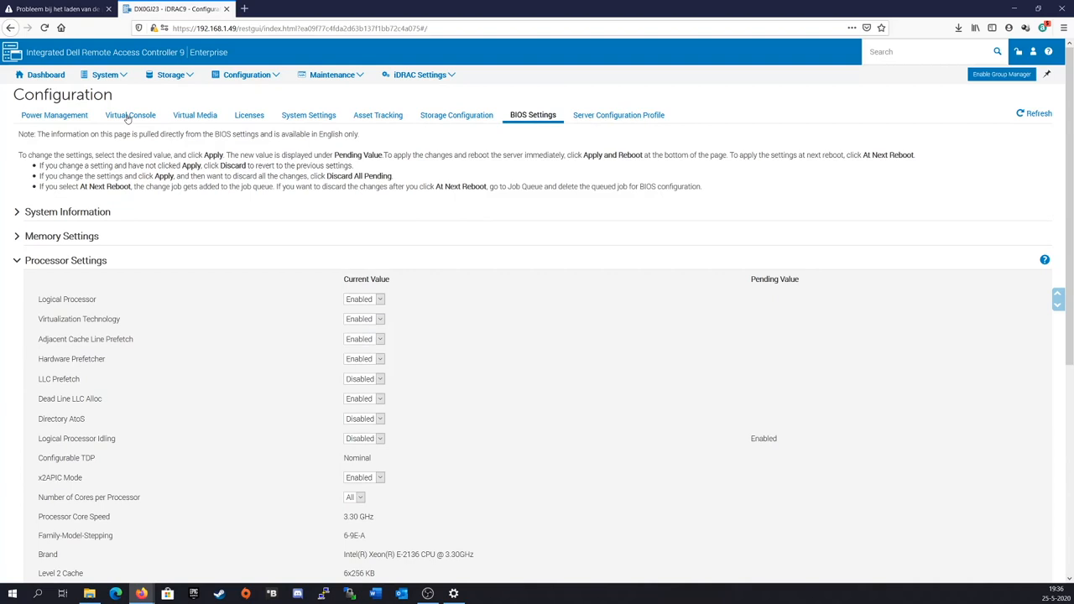
{"action": "left_click", "coordinate": [105, 75]}
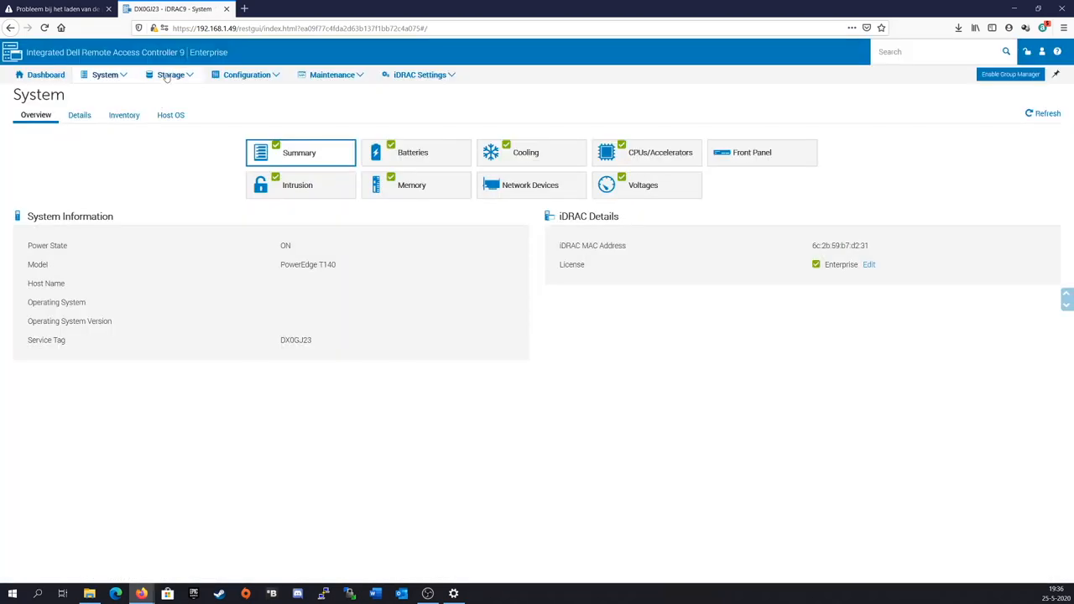
Show Cooling details and expand temperature probes showing CPU1 at 30 °C and inlet at 26 °C
{"action": "left_click", "coordinate": [526, 152]}
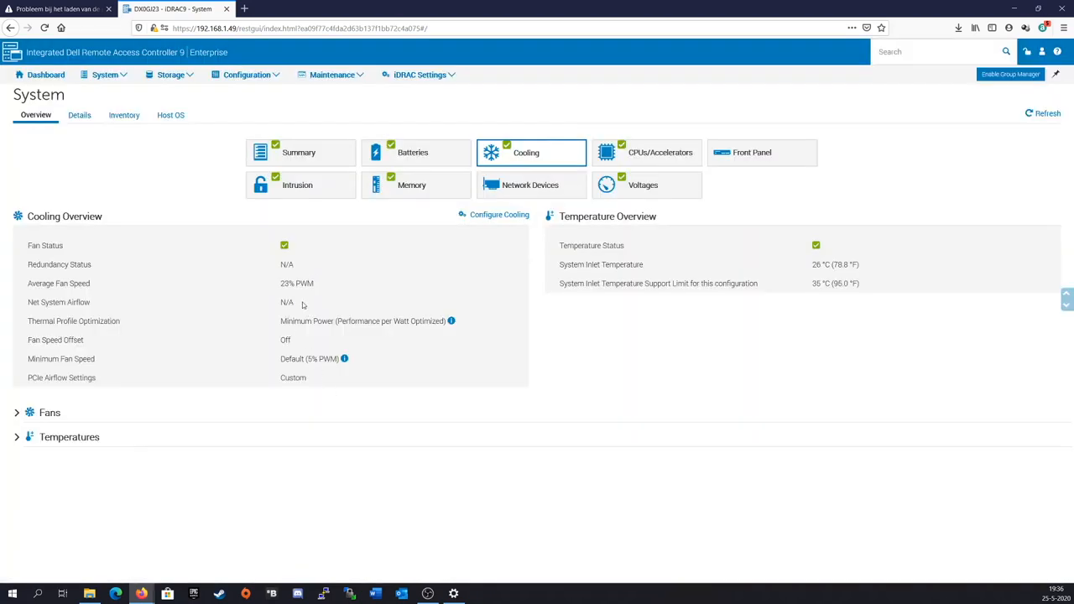
{"action": "mouse_move", "coordinate": [562, 266]}
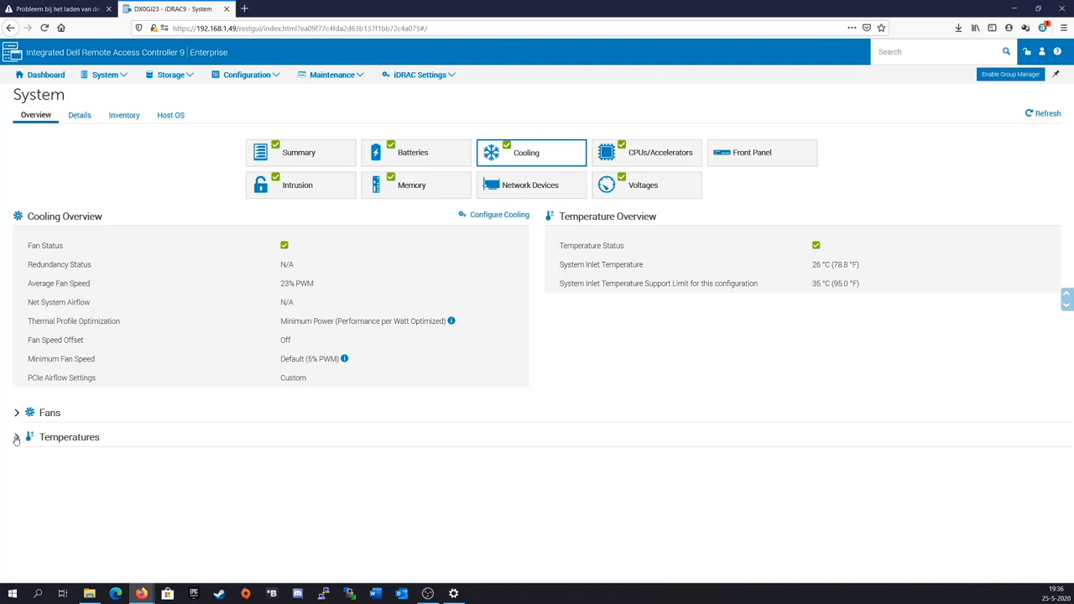
{"action": "left_click", "coordinate": [17, 436]}
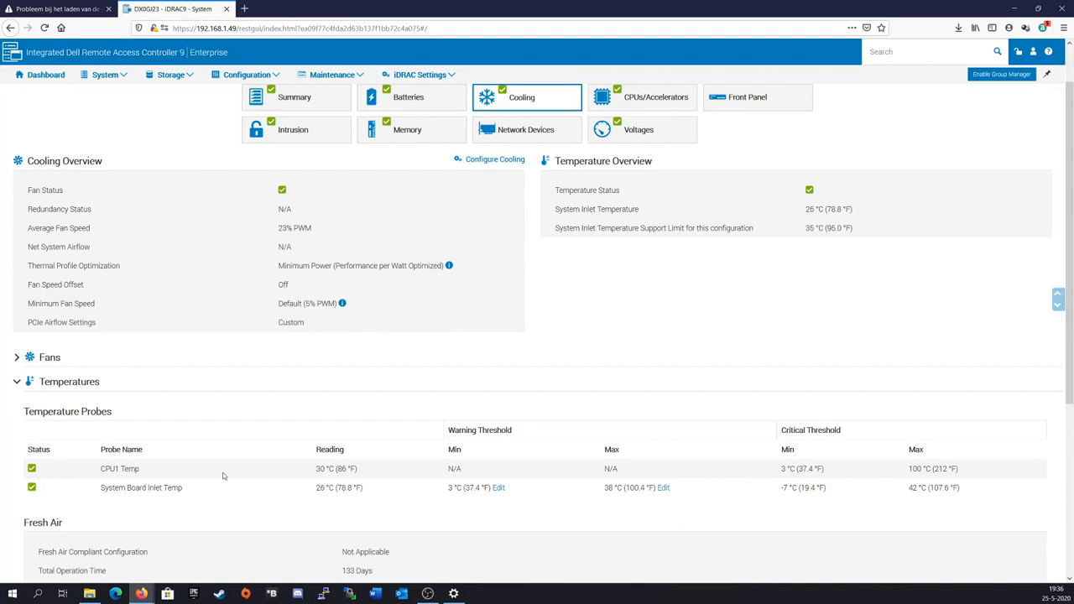
{"action": "scroll", "scroll_direction": "up", "scroll_amount": 3}
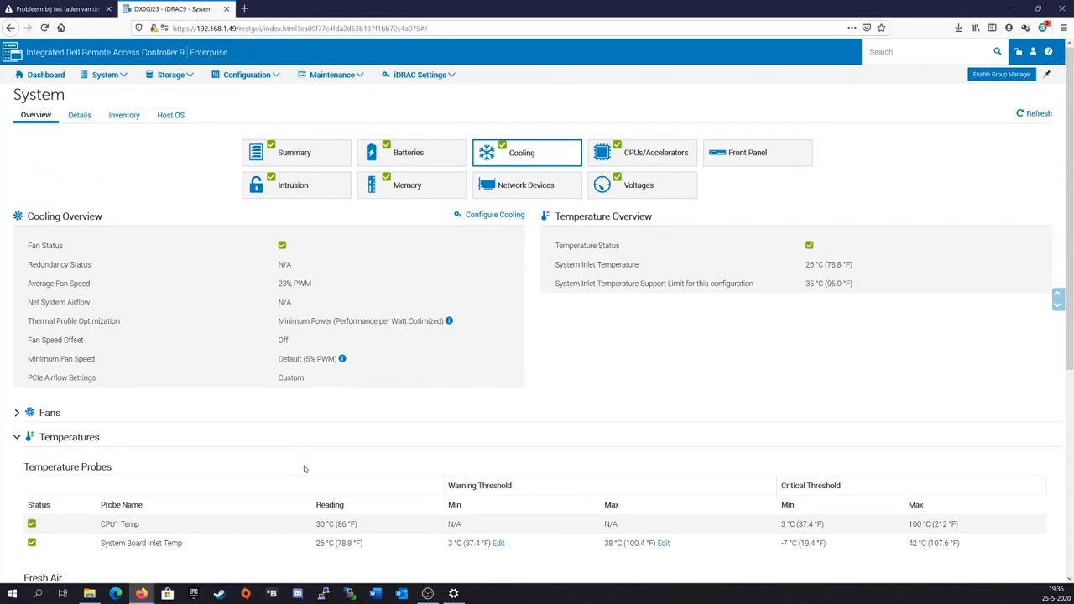
{"action": "mouse_move", "coordinate": [317, 319]}
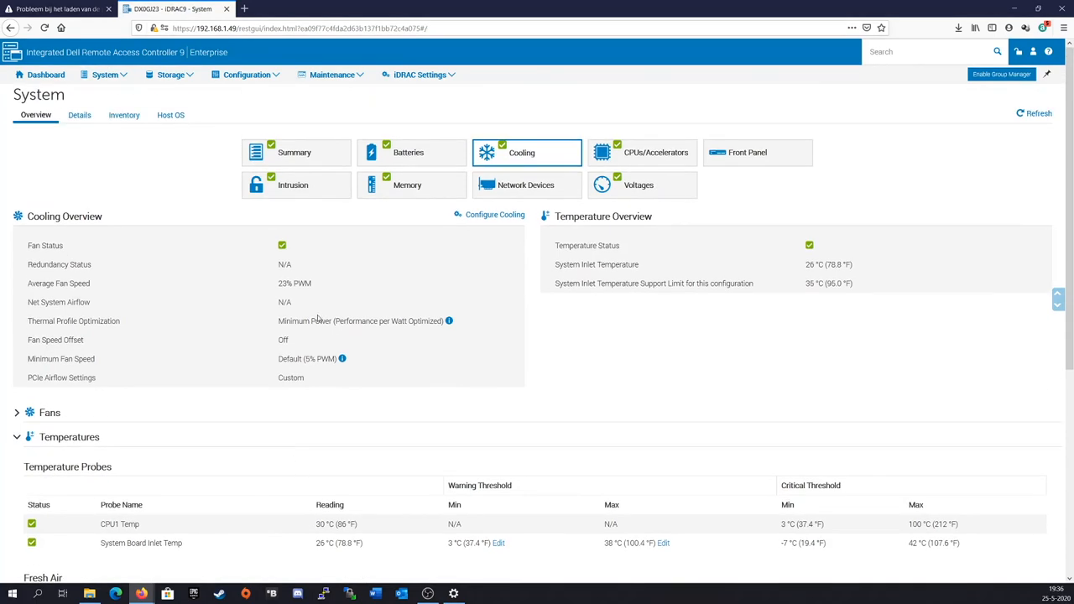
{"action": "mouse_move", "coordinate": [347, 529]}
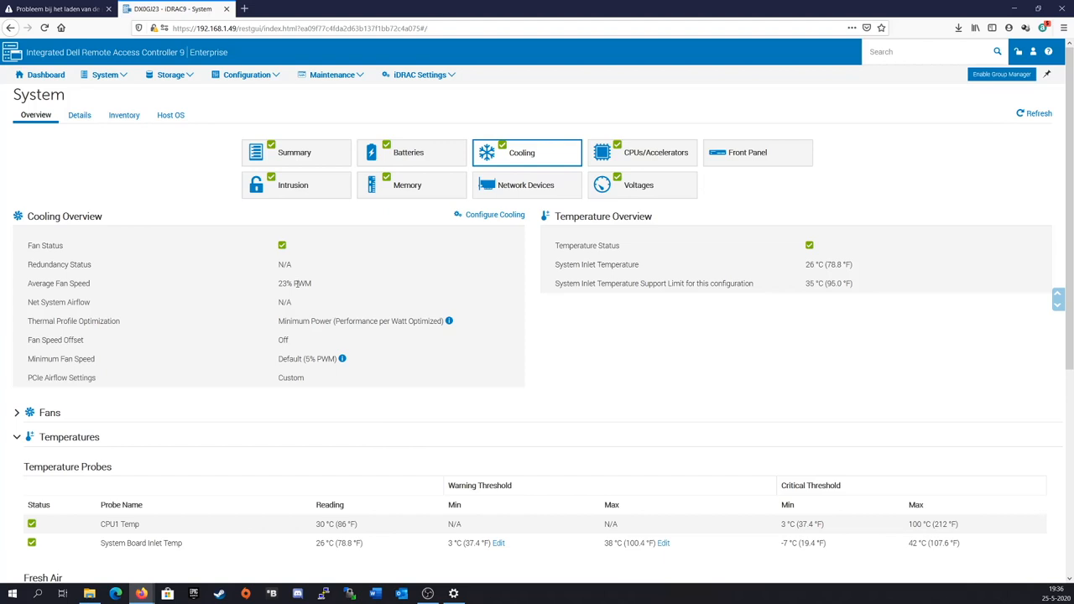
{"action": "mouse_move", "coordinate": [265, 349]}
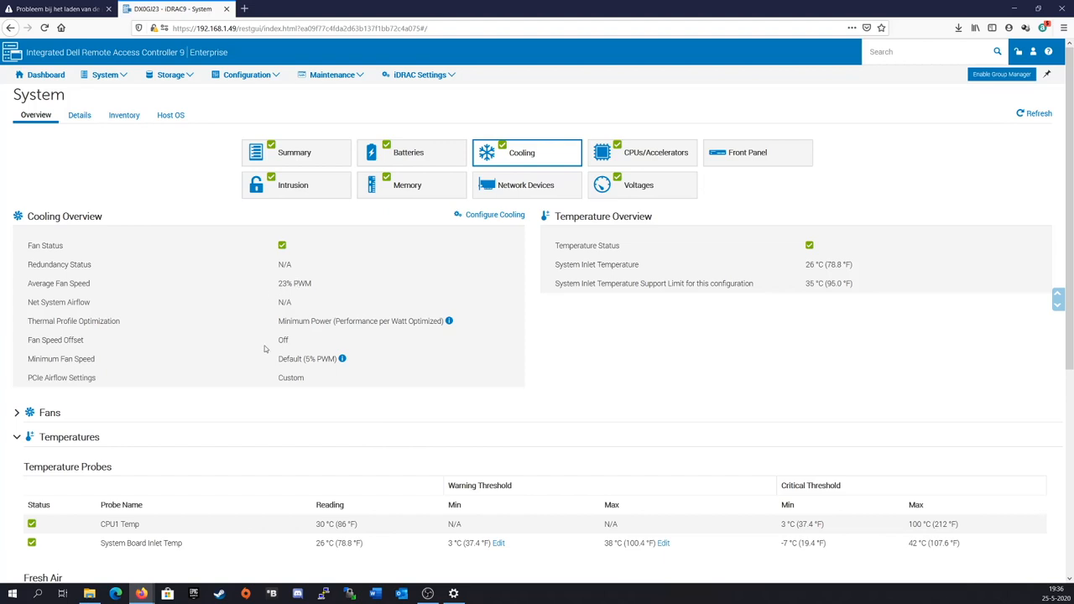
{"action": "mouse_move", "coordinate": [164, 367]}
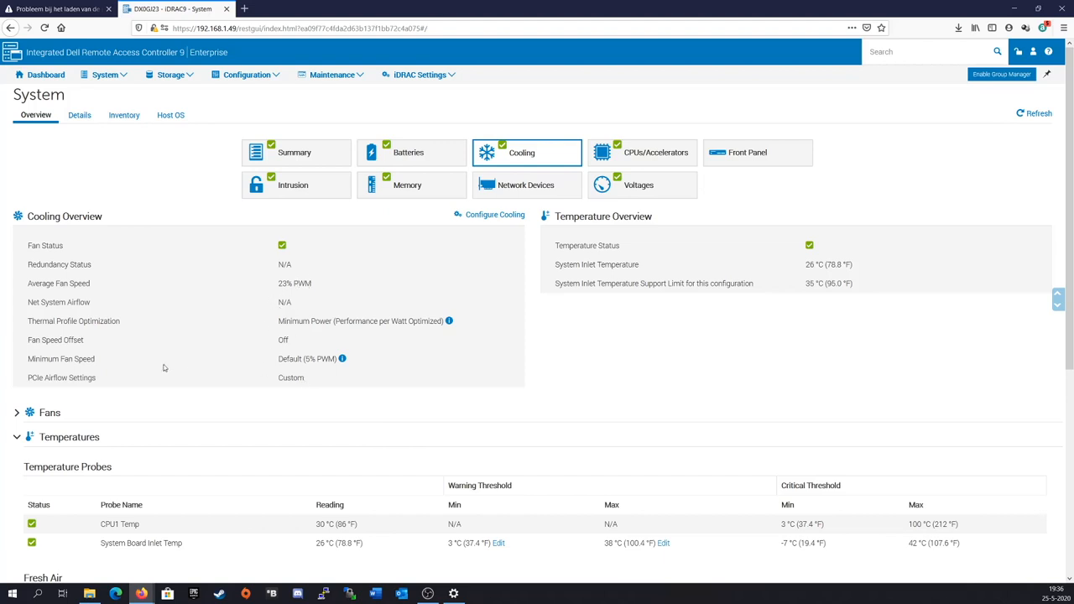
{"action": "mouse_move", "coordinate": [172, 382]}
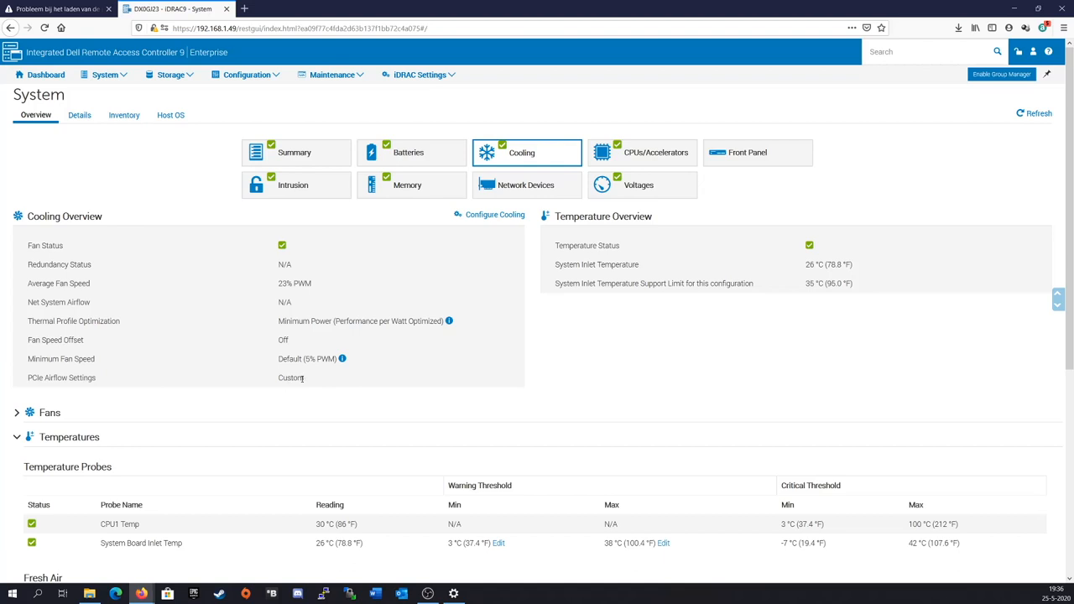
{"action": "mouse_move", "coordinate": [274, 378]}
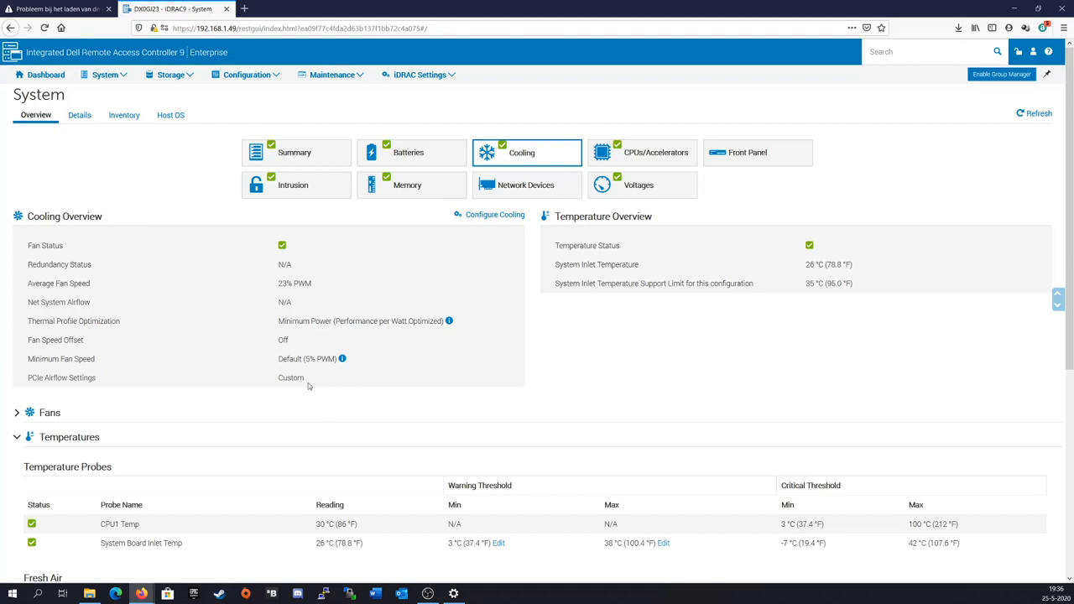
{"action": "mouse_move", "coordinate": [309, 385]}
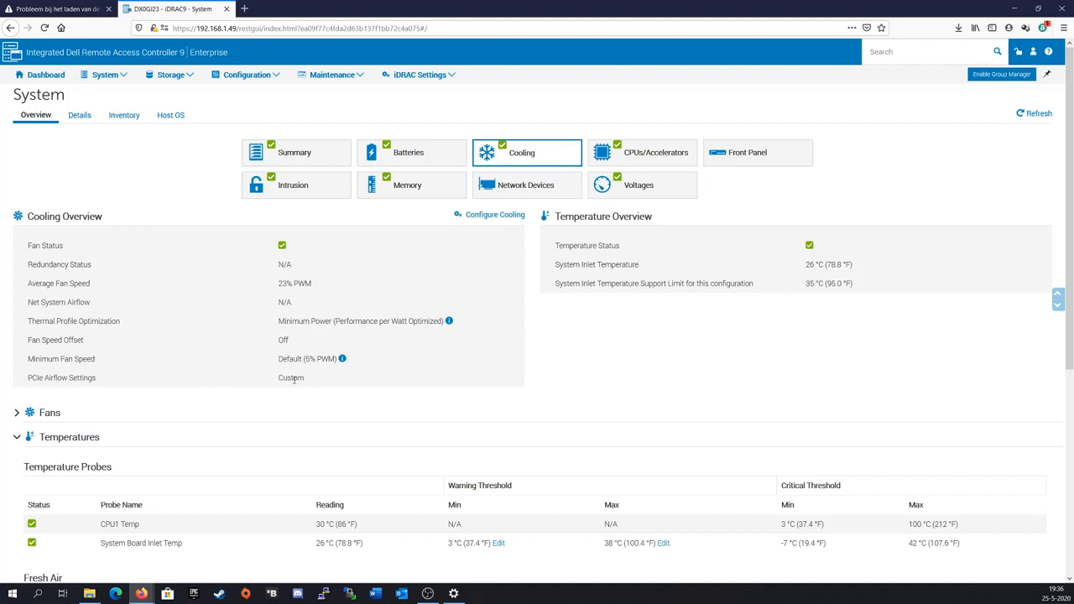
{"action": "mouse_move", "coordinate": [274, 373]}
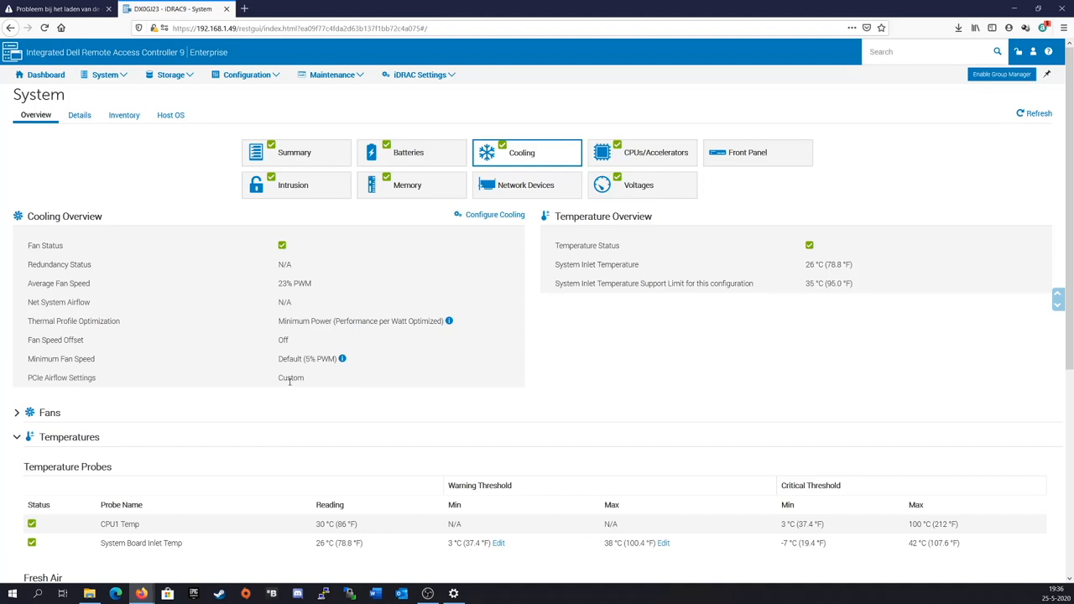
{"action": "mouse_move", "coordinate": [309, 380]}
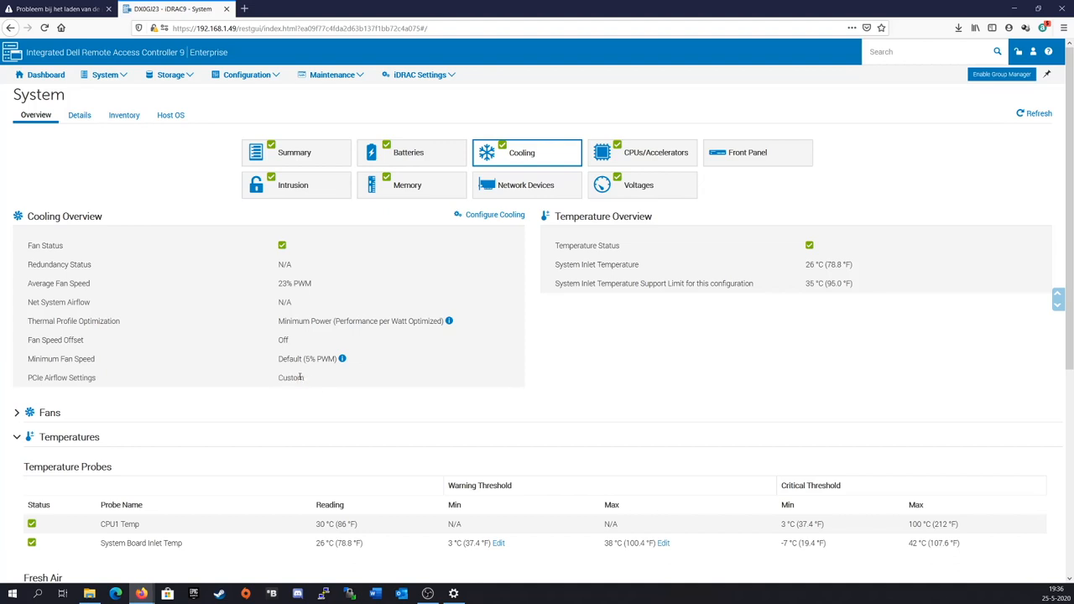
{"action": "mouse_move", "coordinate": [306, 378]}
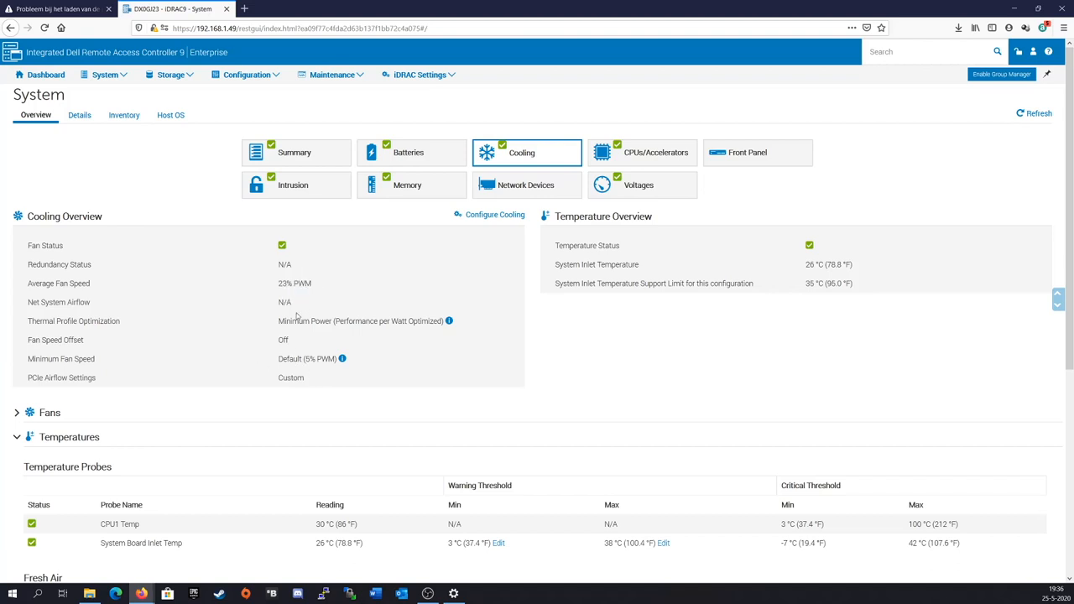
{"action": "mouse_move", "coordinate": [304, 363]}
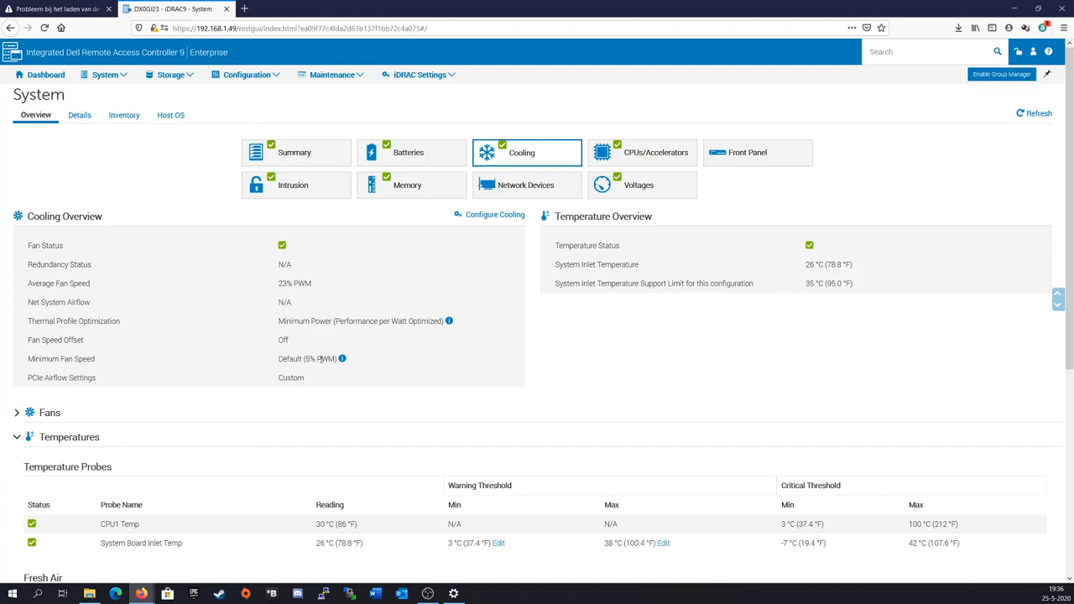
{"action": "mouse_move", "coordinate": [437, 266]}
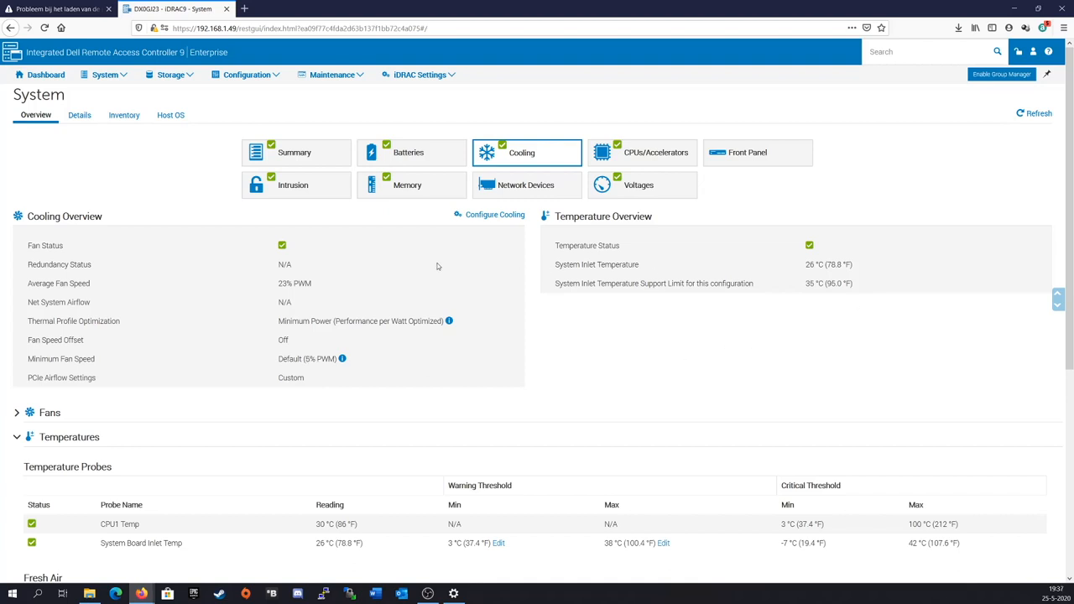
Check ESXi 6.7 in the Virtual Console, then open the host's management page
{"action": "left_click", "coordinate": [45, 75]}
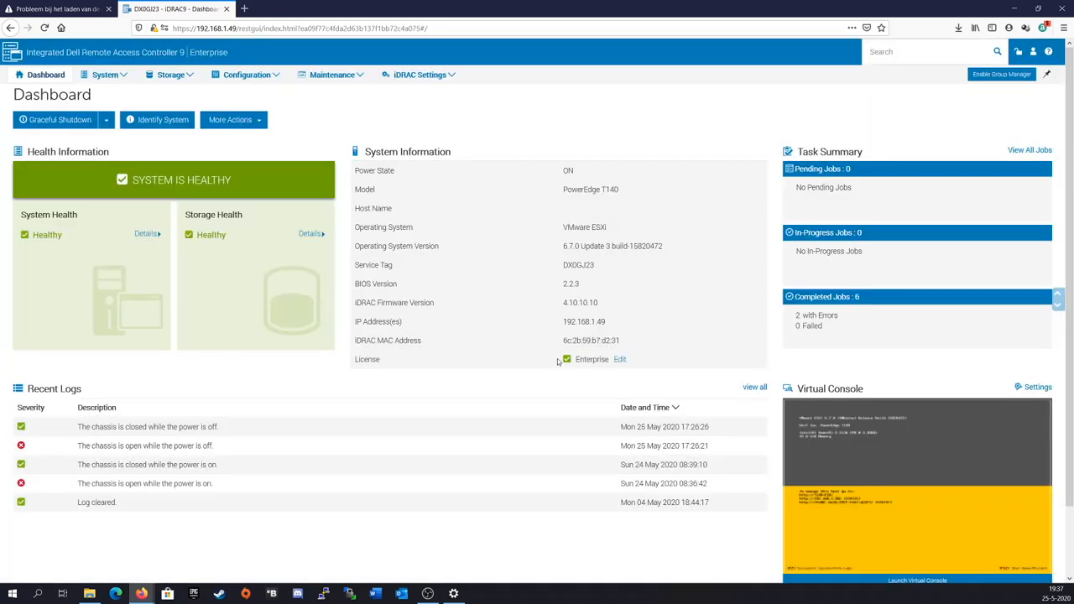
{"action": "left_click", "coordinate": [917, 580]}
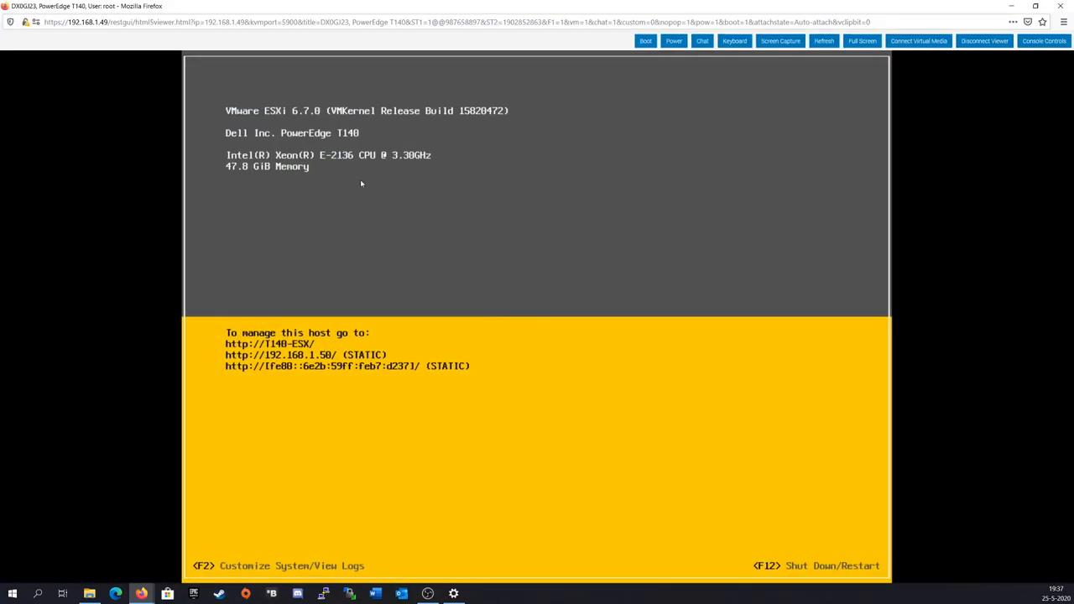
{"action": "left_click", "coordinate": [55, 8]}
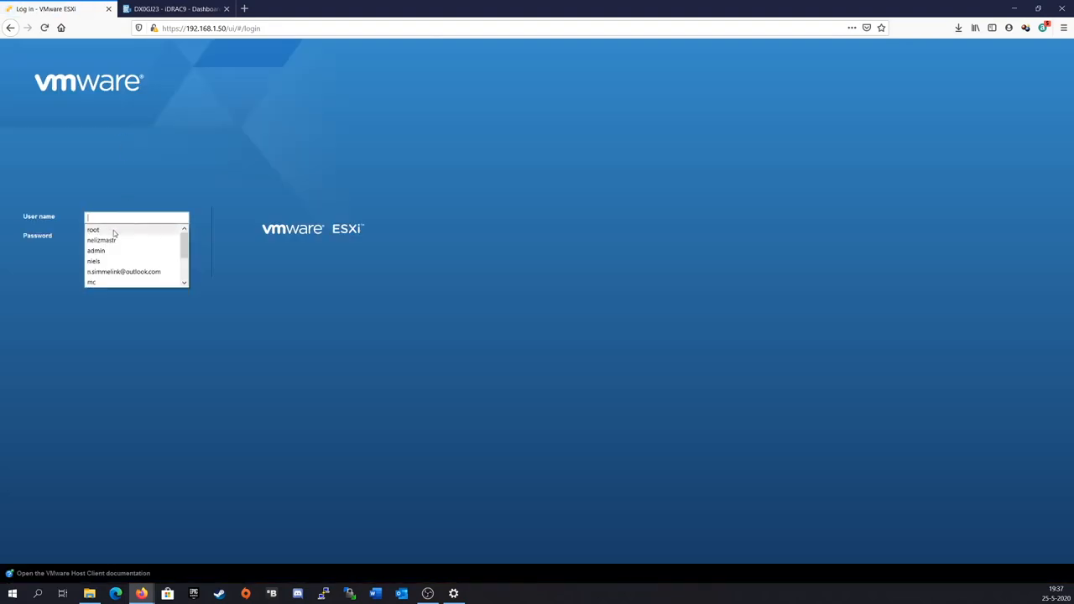
Log in to ESXi Host Client as root and list the BX500-240G and ISO datastores
{"action": "left_click", "coordinate": [93, 229]}
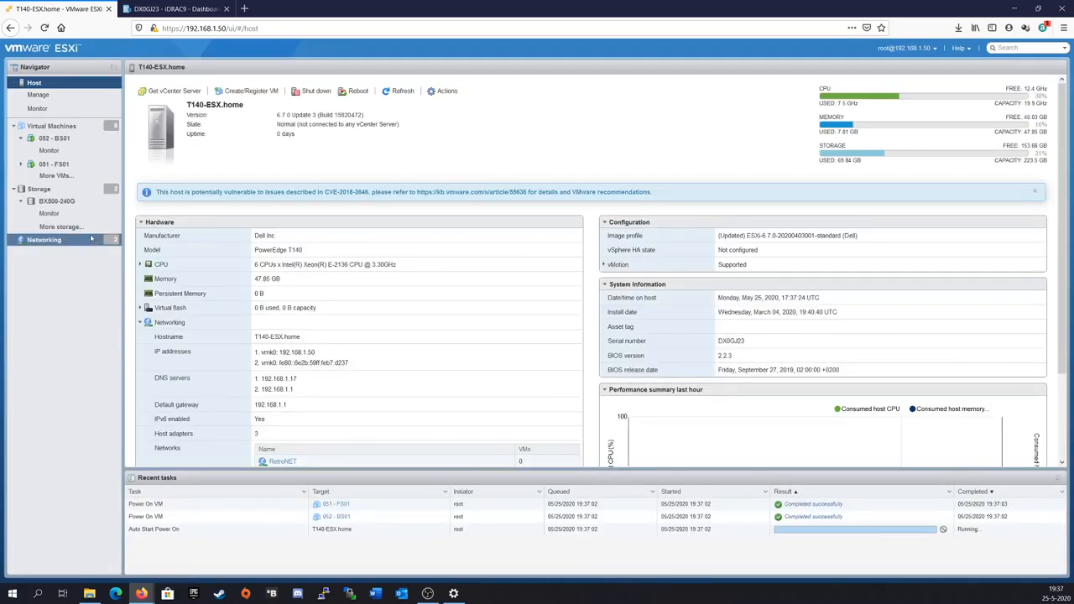
{"action": "left_click", "coordinate": [54, 138]}
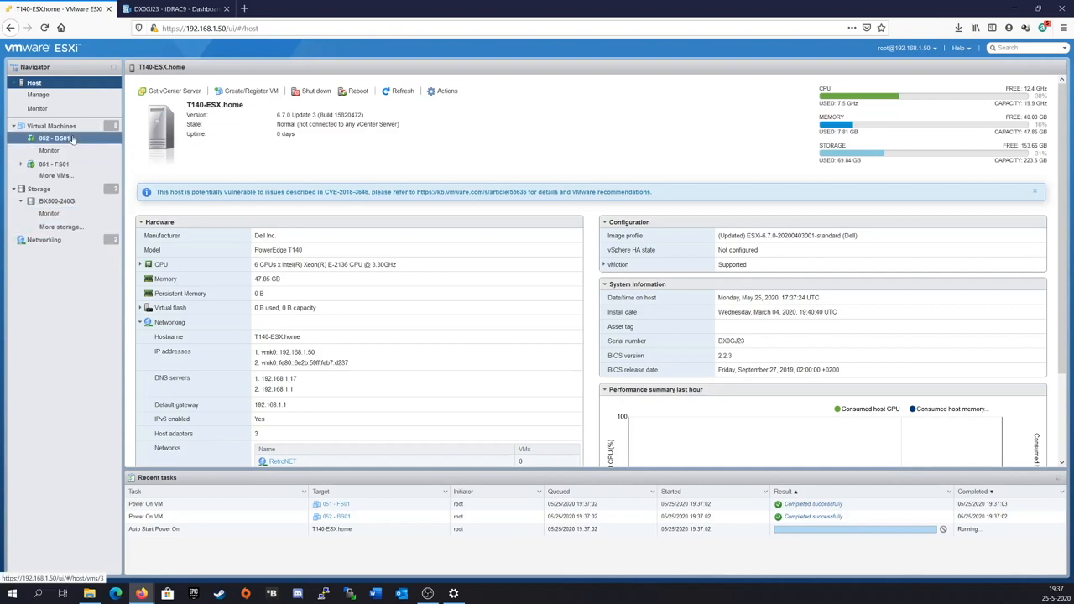
{"action": "mouse_move", "coordinate": [57, 138]}
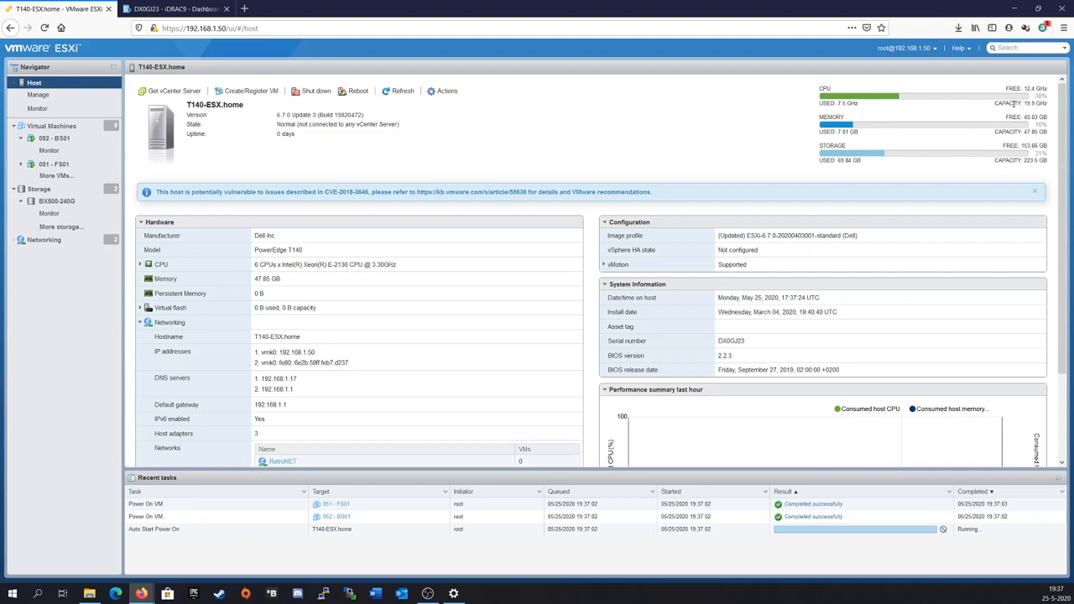
{"action": "mouse_move", "coordinate": [977, 107]}
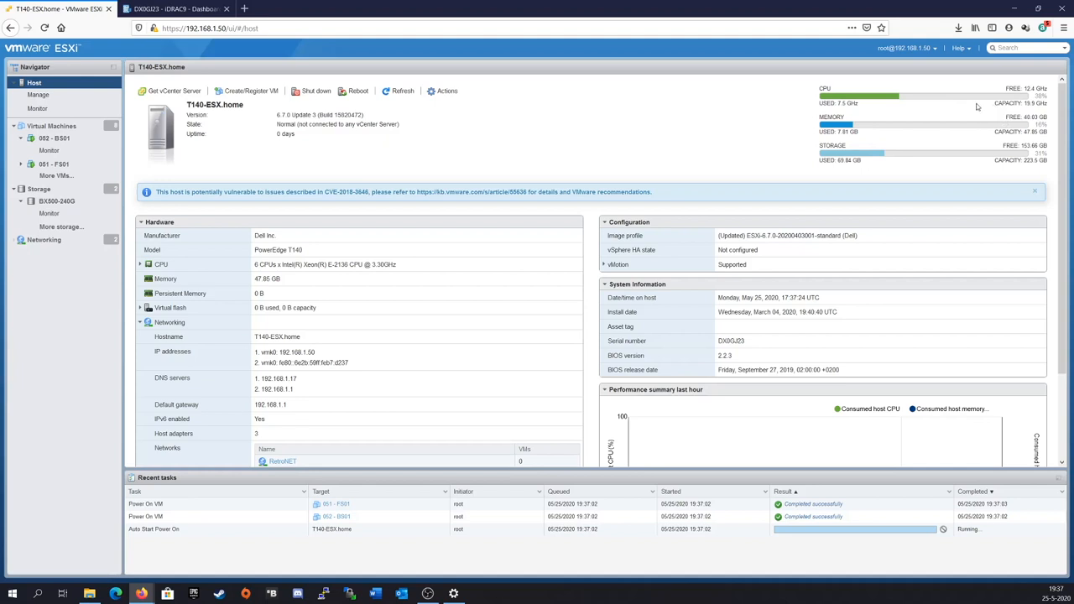
{"action": "mouse_move", "coordinate": [1011, 107]}
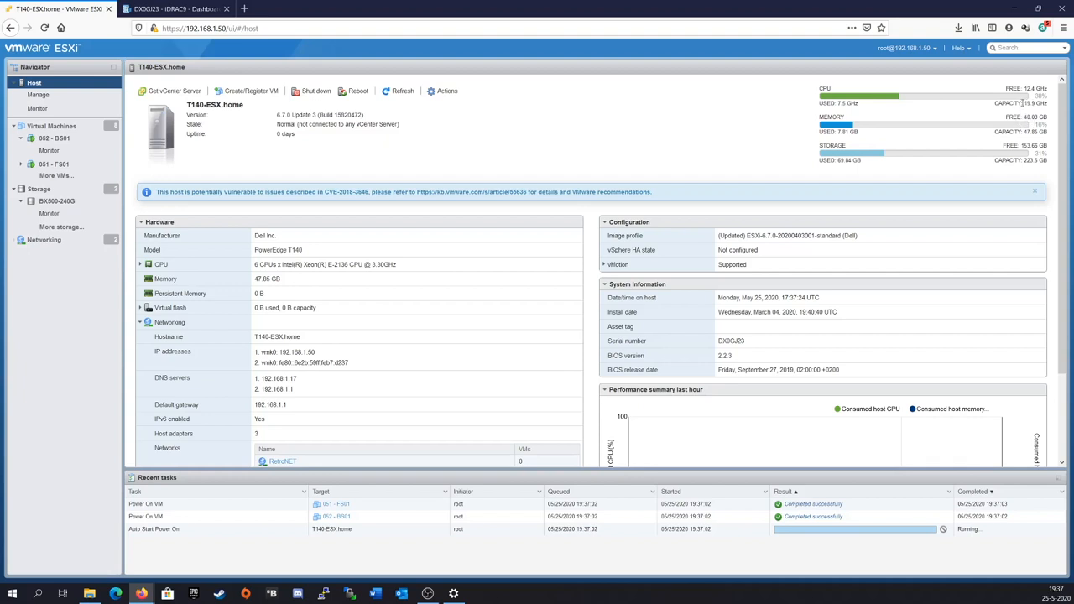
{"action": "mouse_move", "coordinate": [1005, 127]}
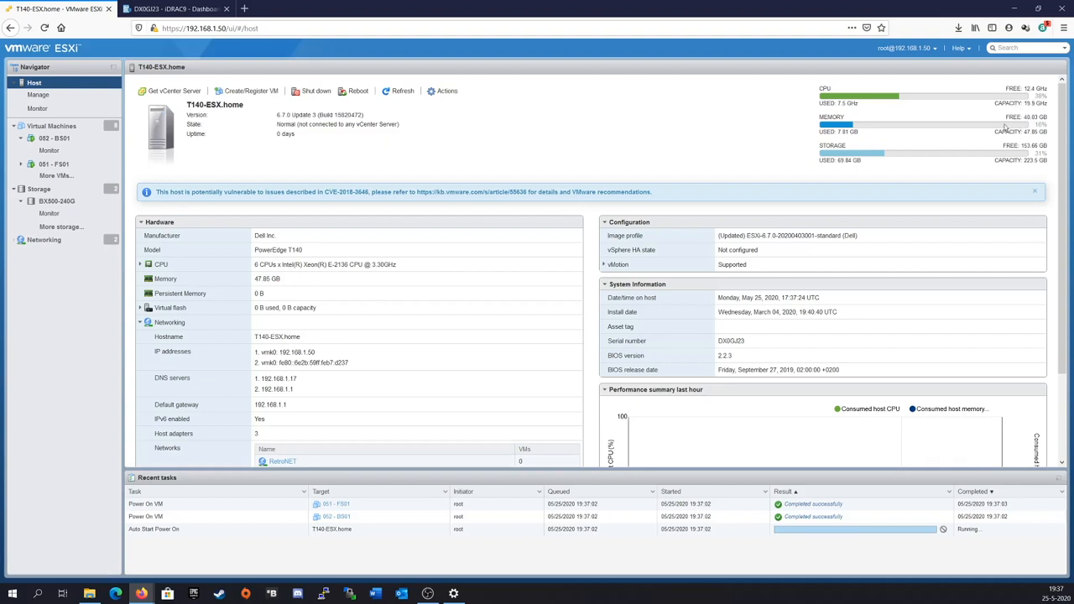
{"action": "mouse_move", "coordinate": [913, 153]}
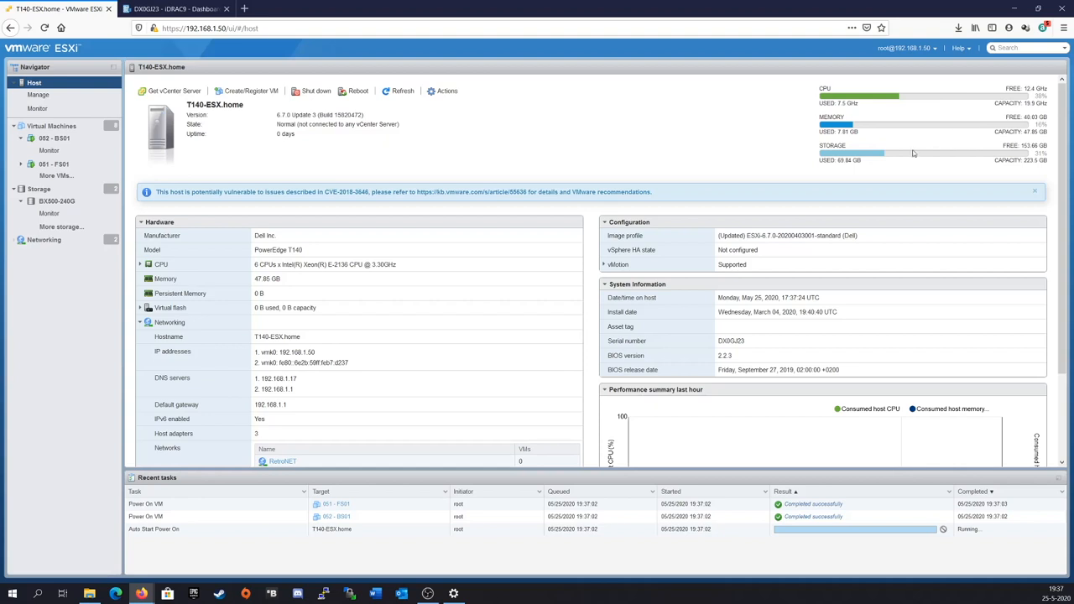
{"action": "left_click", "coordinate": [38, 189]}
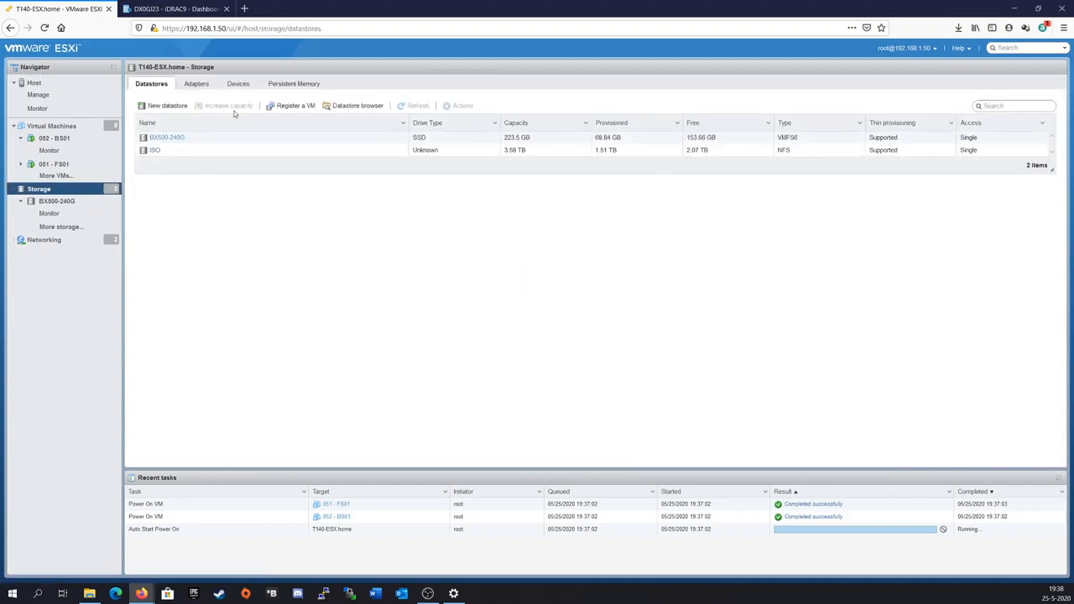
Inspect Software iSCSI without changes, rescan all storage adapters, and list the eight VMs
{"action": "left_click", "coordinate": [196, 83]}
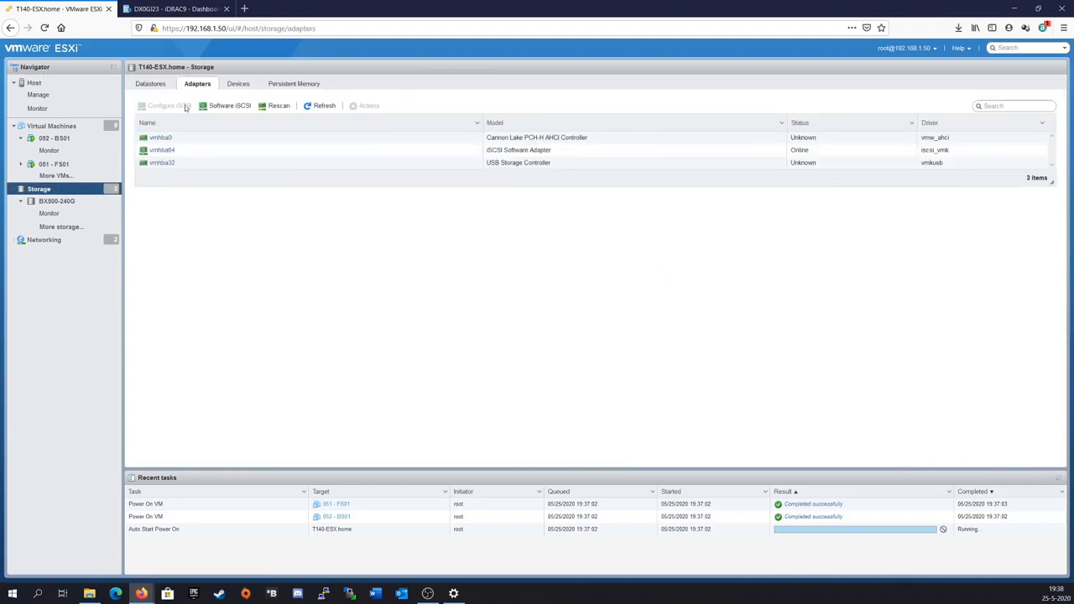
{"action": "left_click", "coordinate": [165, 105]}
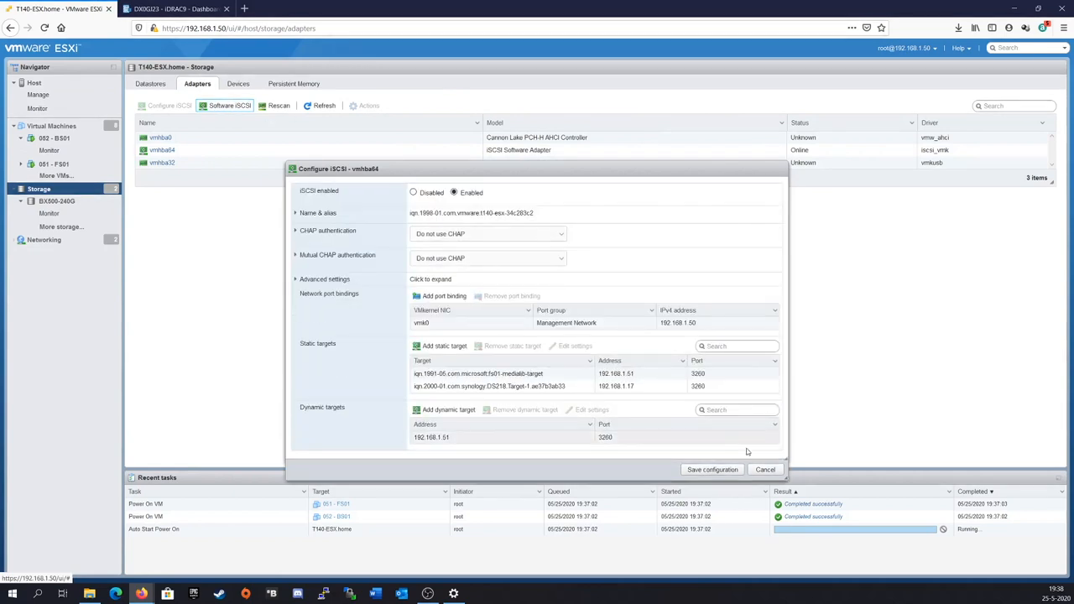
{"action": "left_click", "coordinate": [765, 469]}
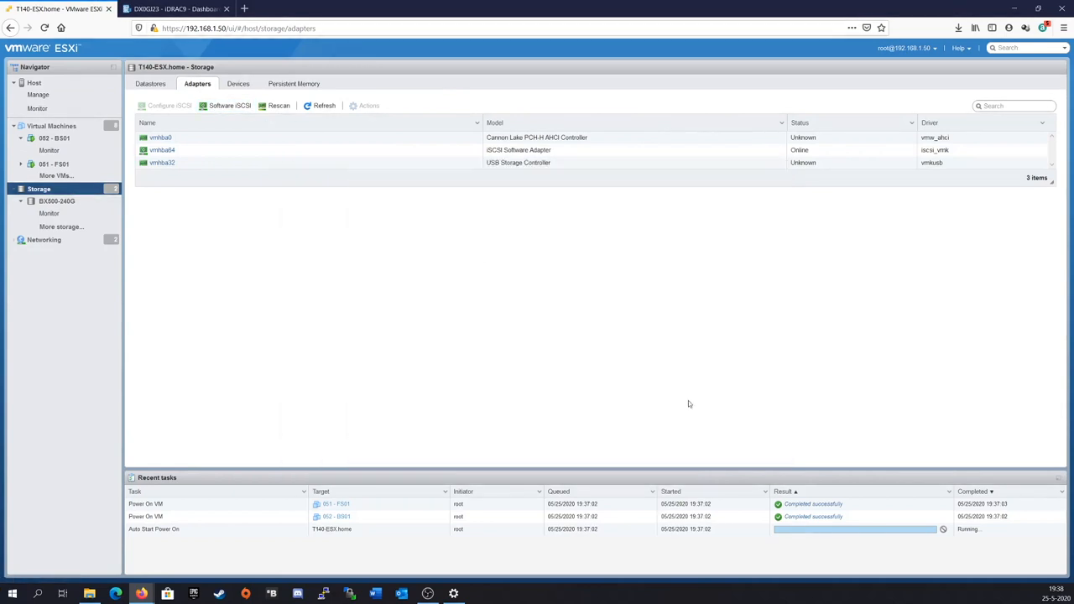
{"action": "left_click", "coordinate": [279, 105]}
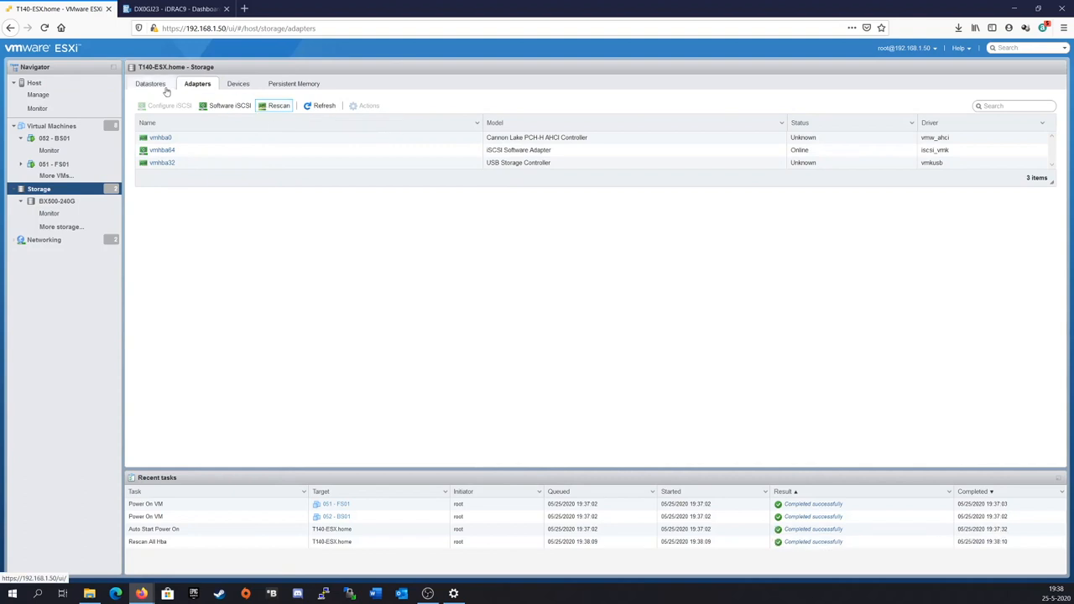
{"action": "left_click", "coordinate": [151, 83]}
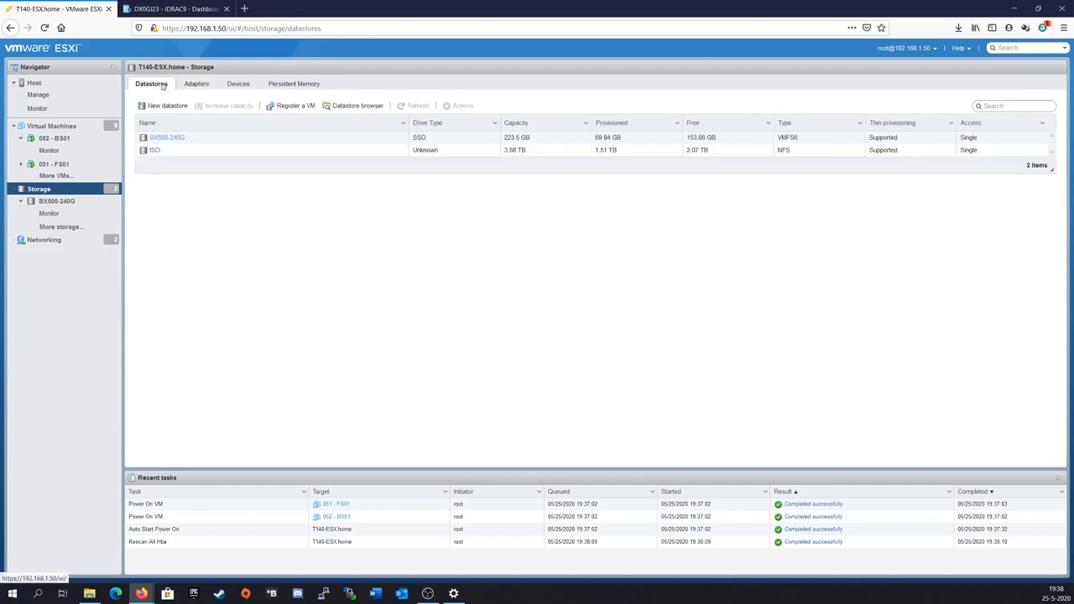
{"action": "left_click", "coordinate": [51, 126]}
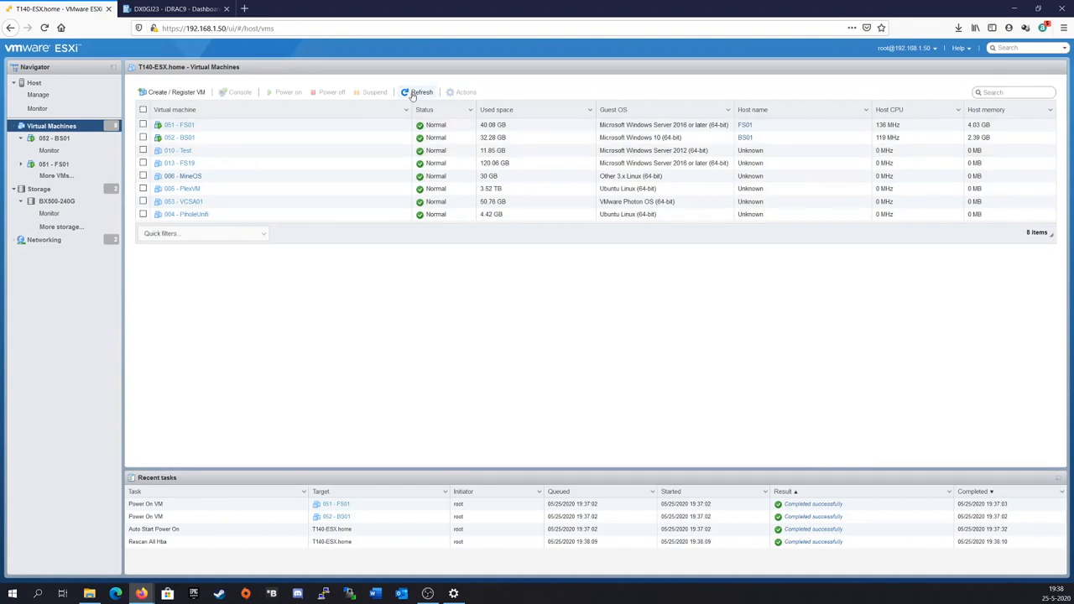
Power off VM 052 - BS01 and change its CPU count to 12 vCPUs
{"action": "left_click", "coordinate": [417, 93]}
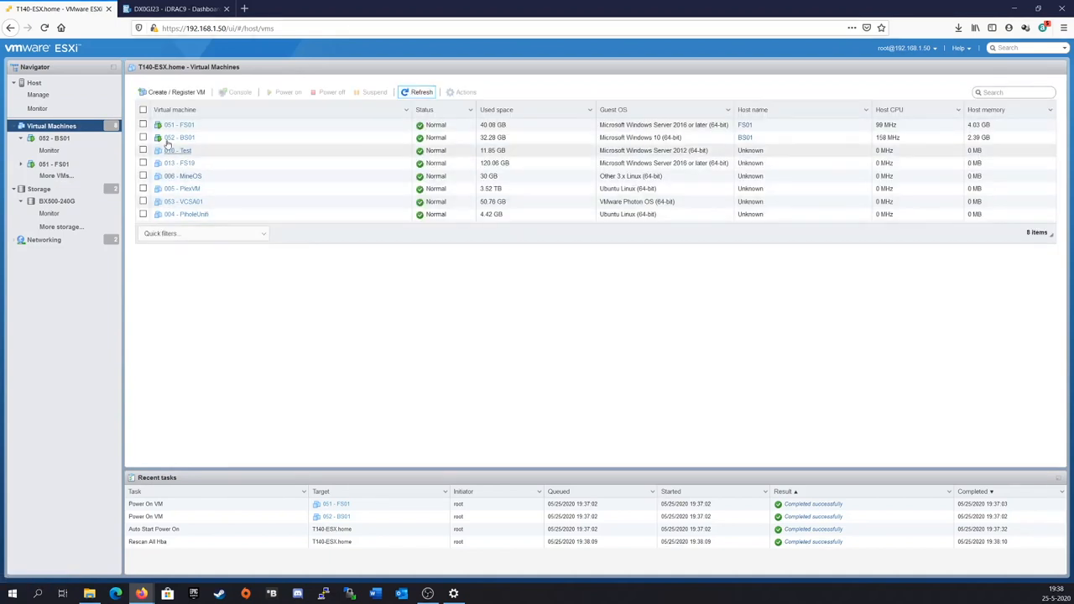
{"action": "left_click", "coordinate": [180, 137]}
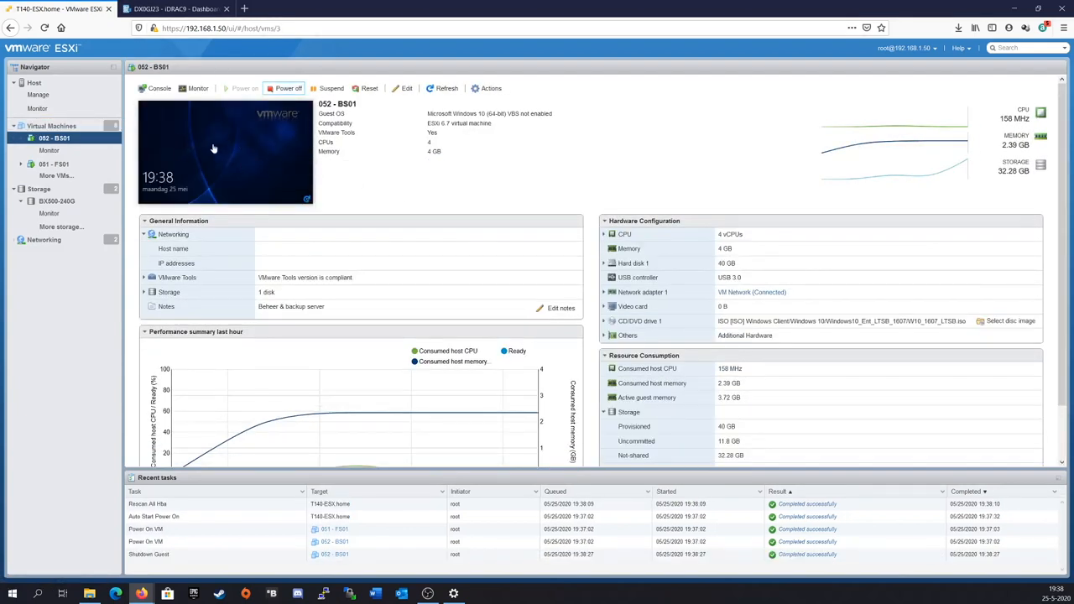
{"action": "mouse_move", "coordinate": [252, 168]}
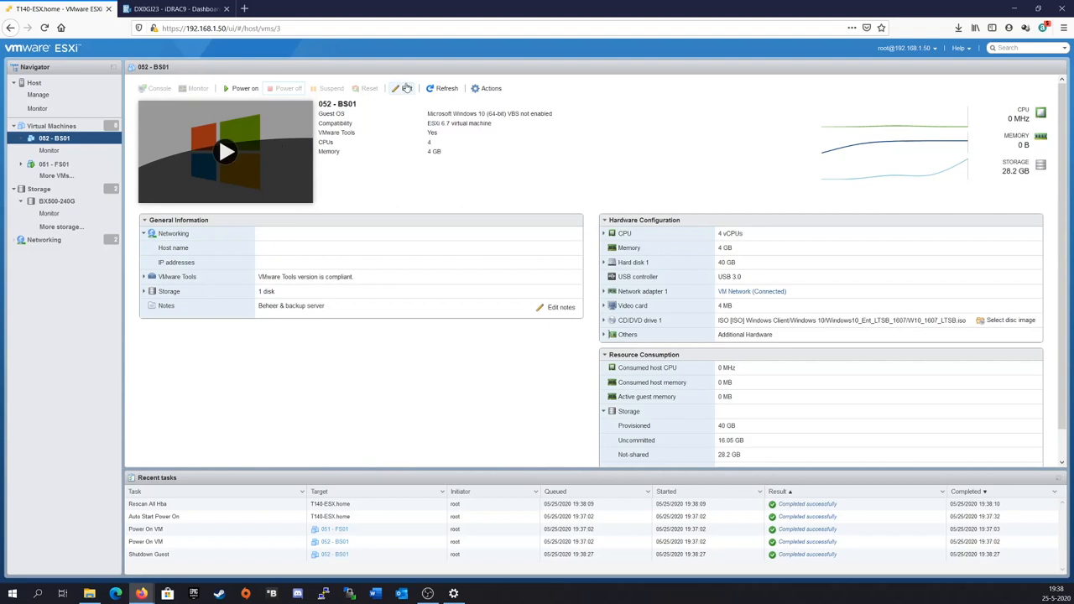
{"action": "left_click", "coordinate": [406, 88]}
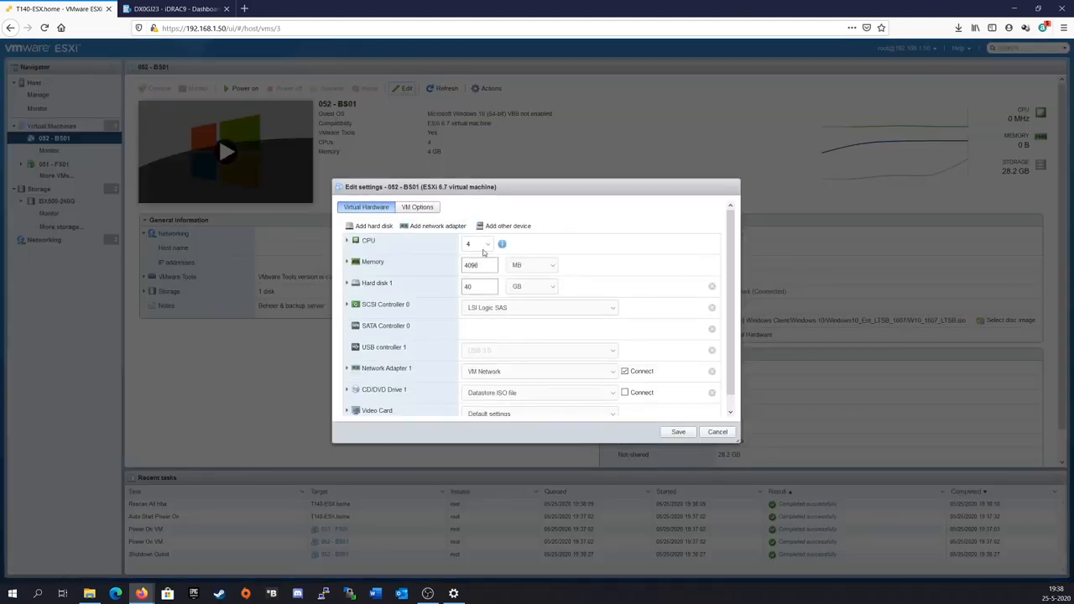
{"action": "left_click", "coordinate": [487, 243]}
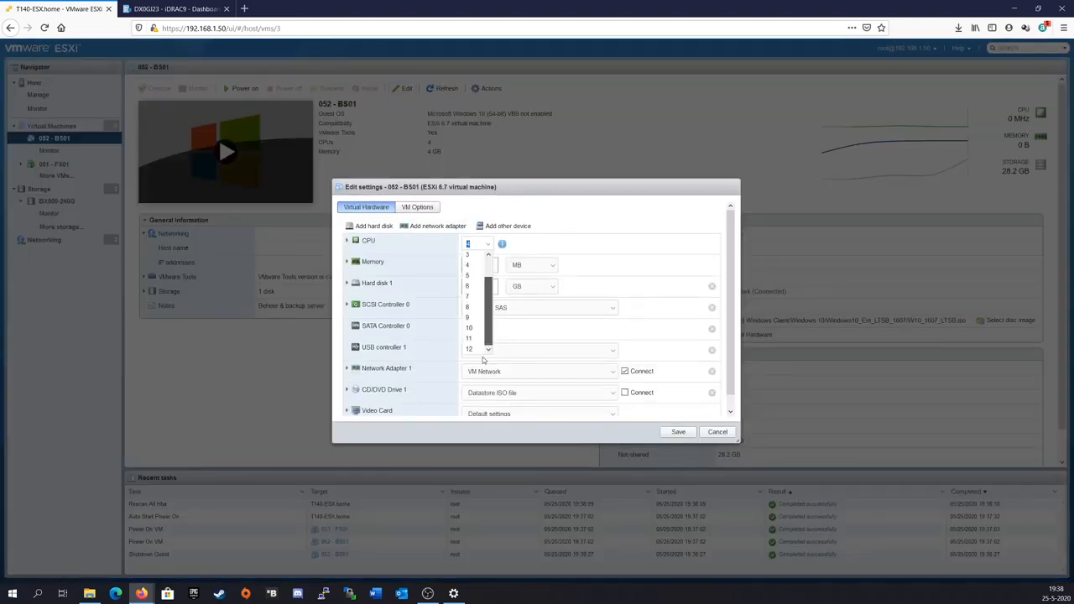
{"action": "left_click", "coordinate": [678, 431]}
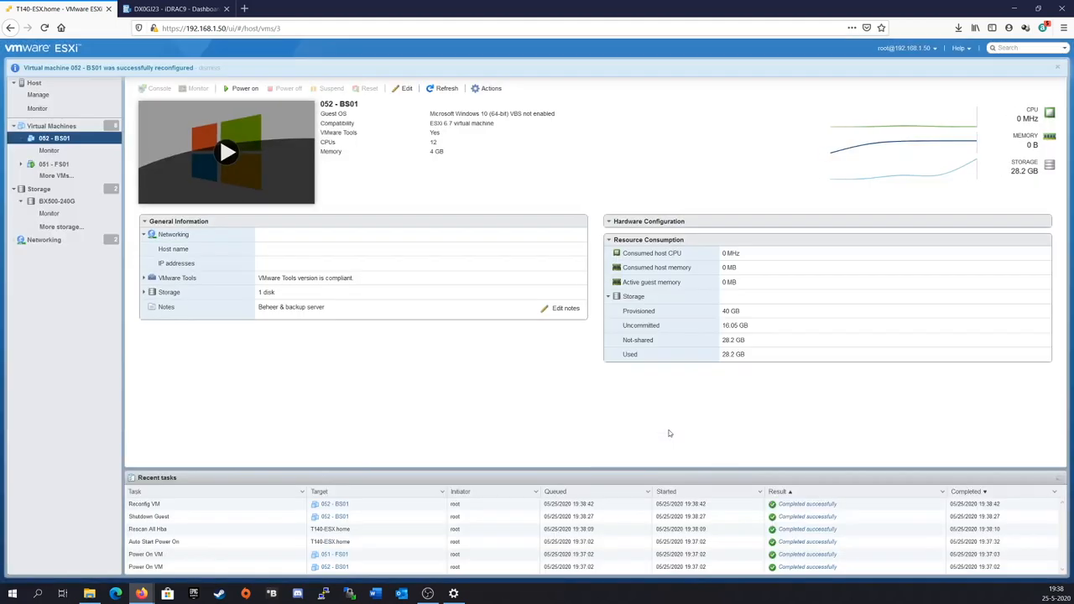
Check FS01's status with two refreshes, then return to BS01
{"action": "left_click", "coordinate": [54, 164]}
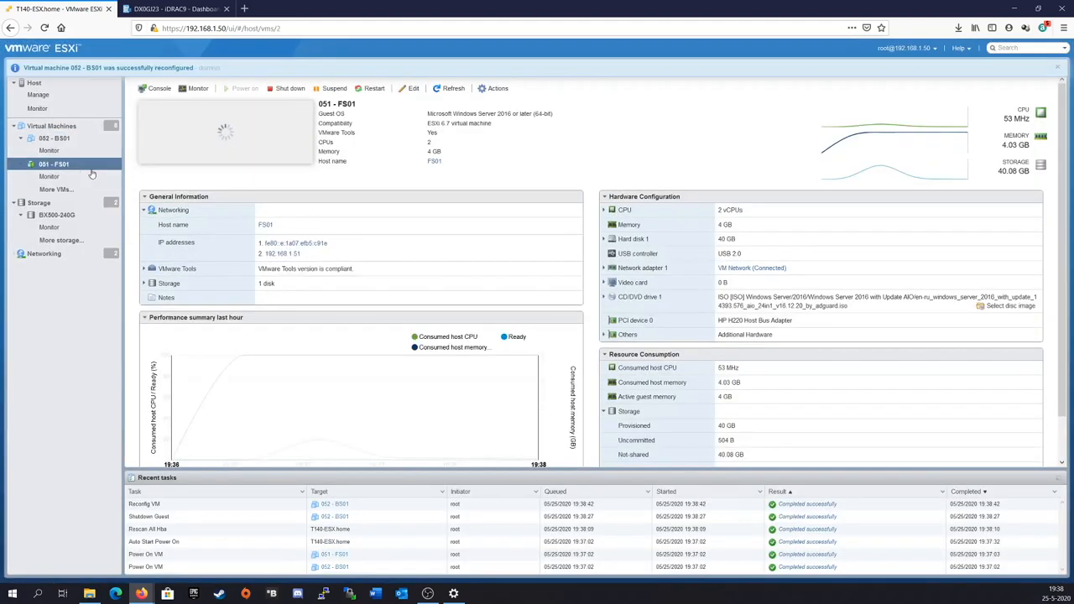
{"action": "left_click", "coordinate": [453, 88]}
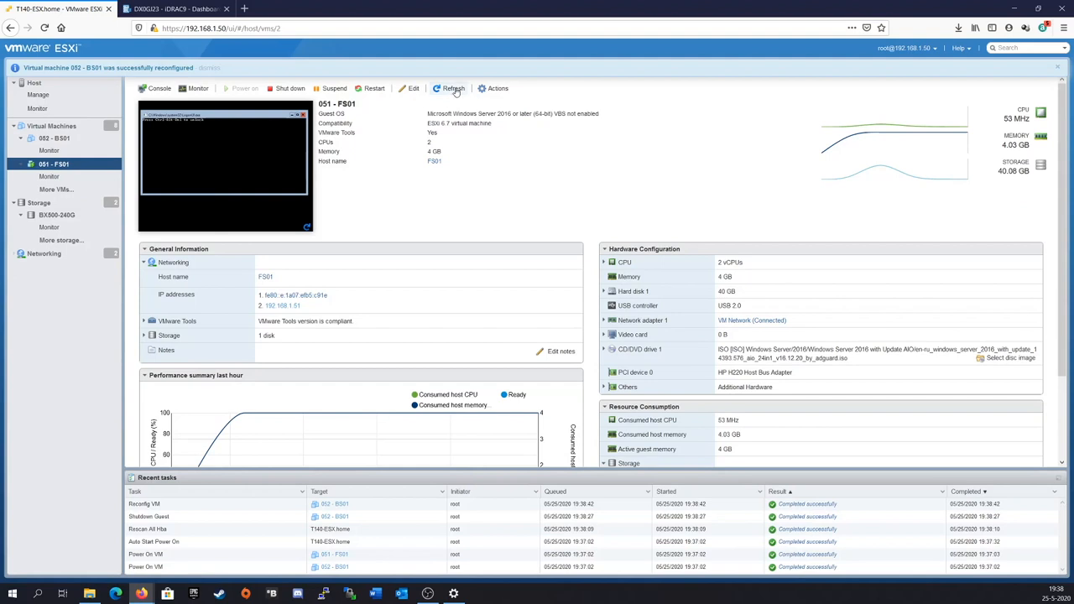
{"action": "left_click", "coordinate": [454, 88]}
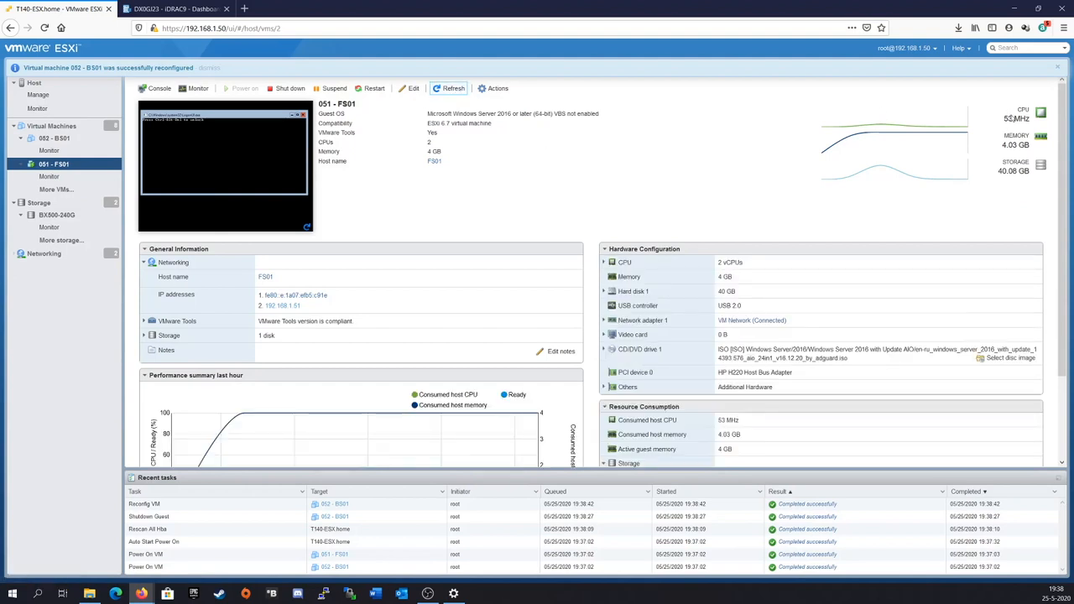
{"action": "left_click", "coordinate": [51, 126]}
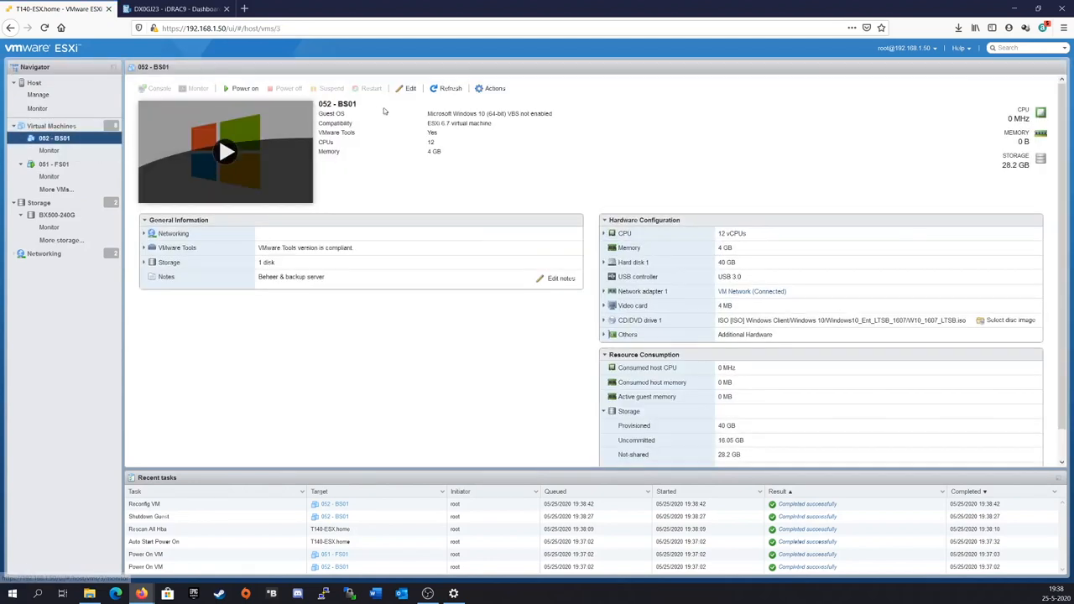
Edit BS01's CPU to 12 cores per socket and save
{"action": "left_click", "coordinate": [409, 88]}
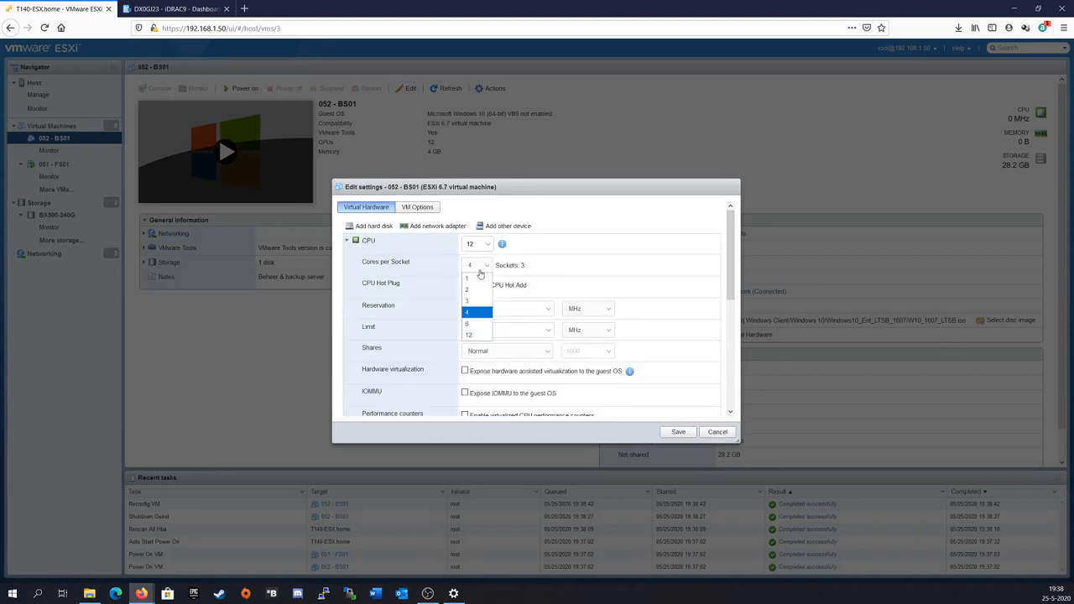
{"action": "left_click", "coordinate": [468, 335]}
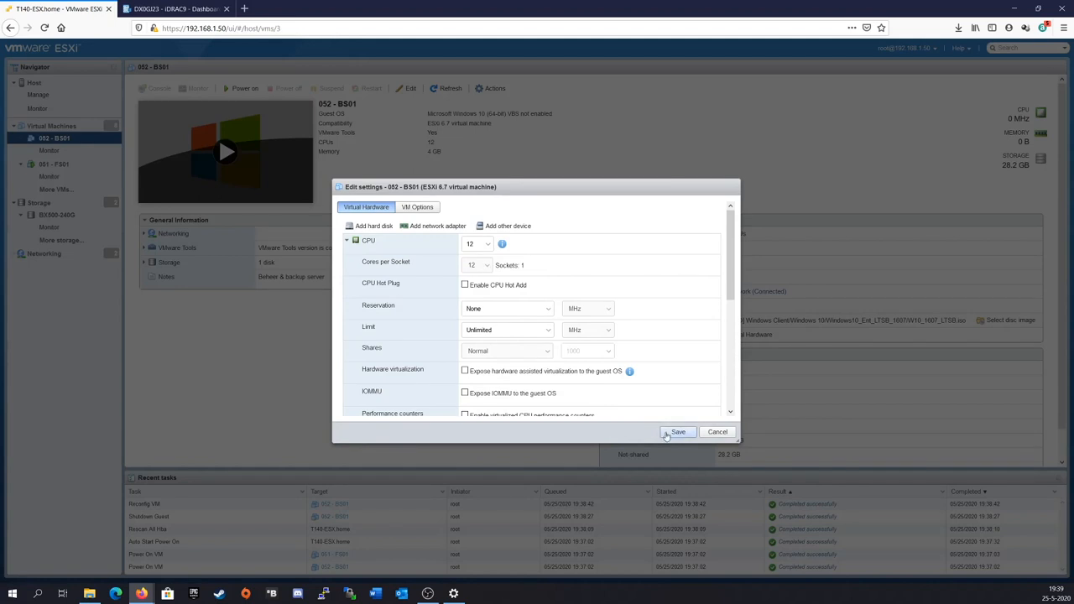
{"action": "left_click", "coordinate": [678, 431]}
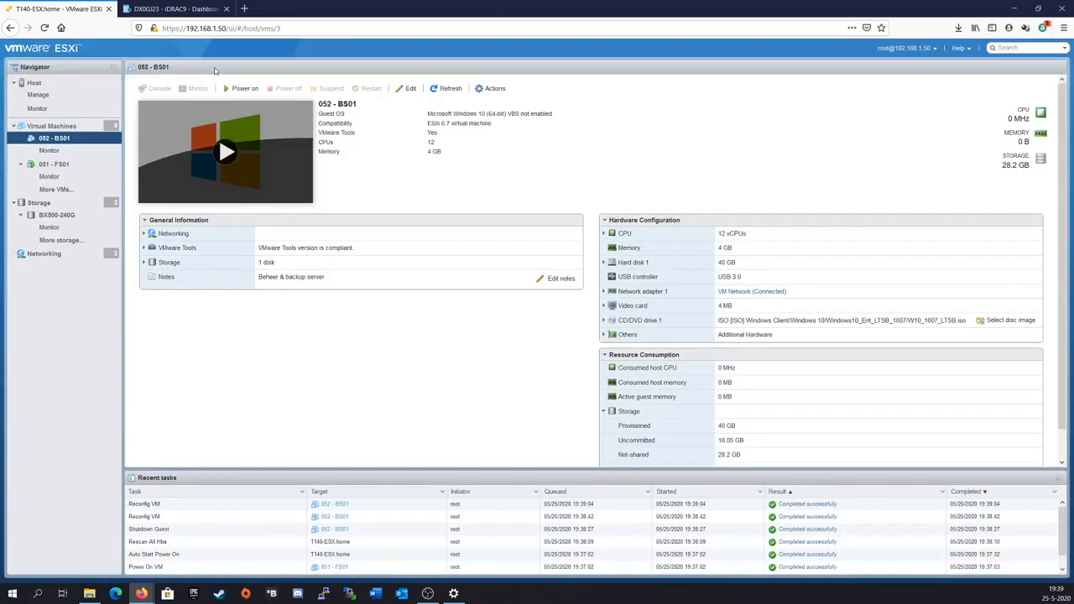
{"action": "mouse_move", "coordinate": [226, 152]}
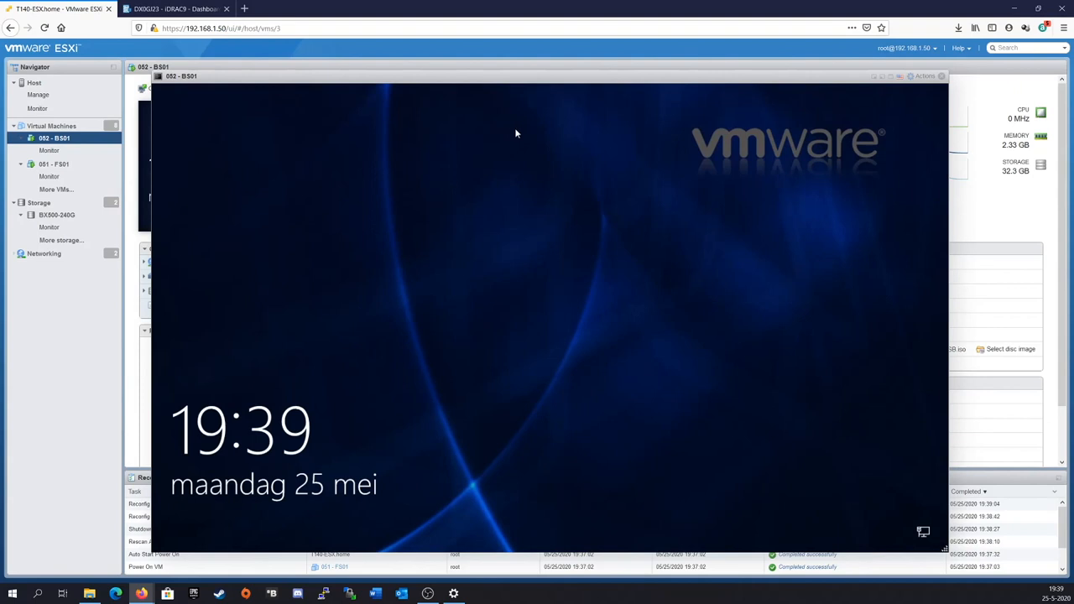
{"action": "mouse_move", "coordinate": [495, 186]}
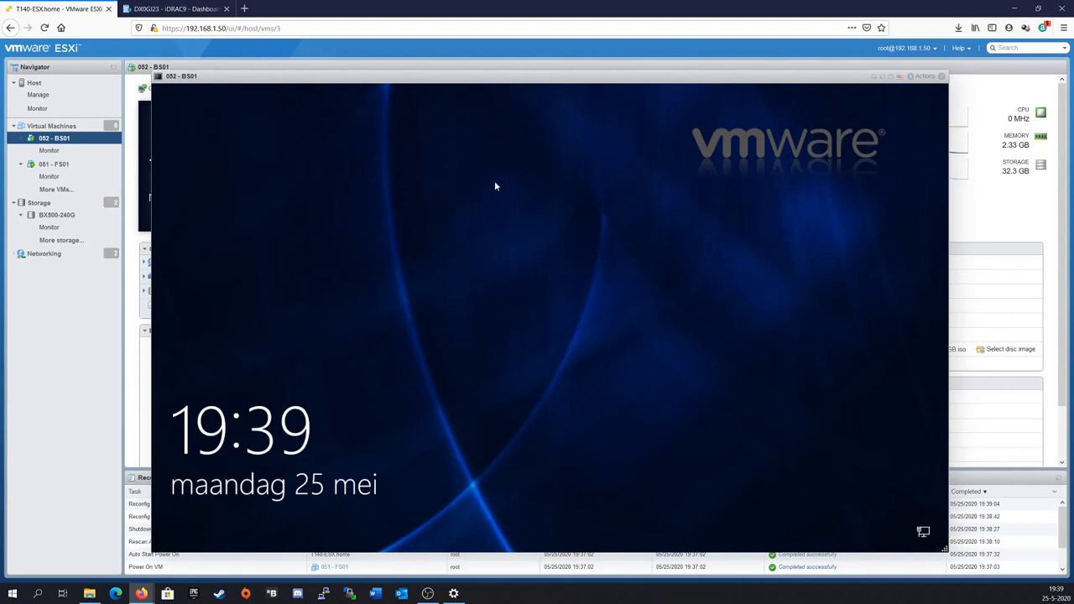
{"action": "mouse_move", "coordinate": [339, 220]}
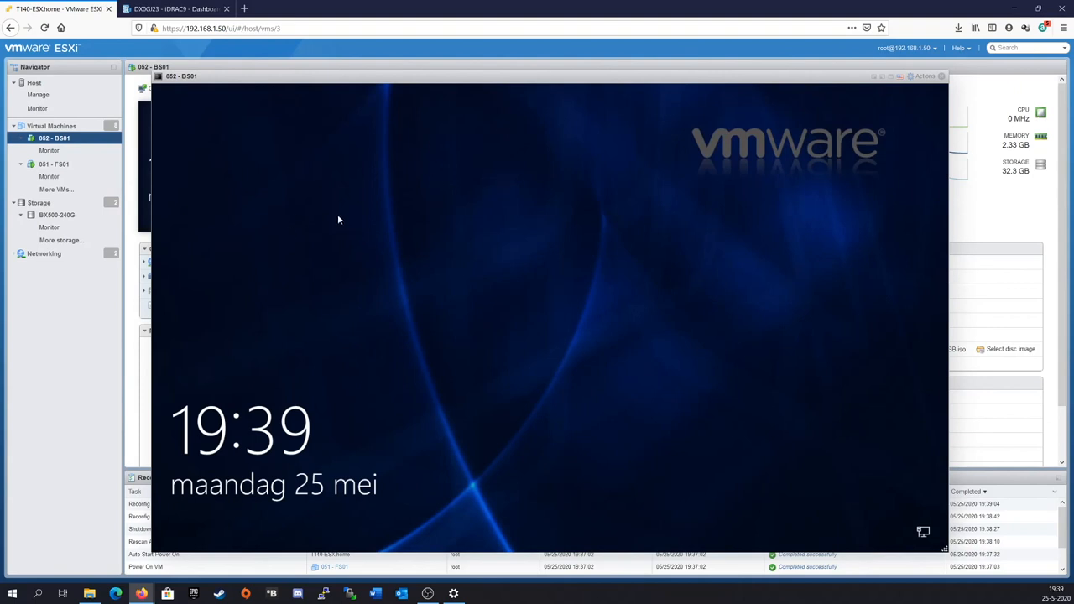
{"action": "mouse_move", "coordinate": [349, 233]}
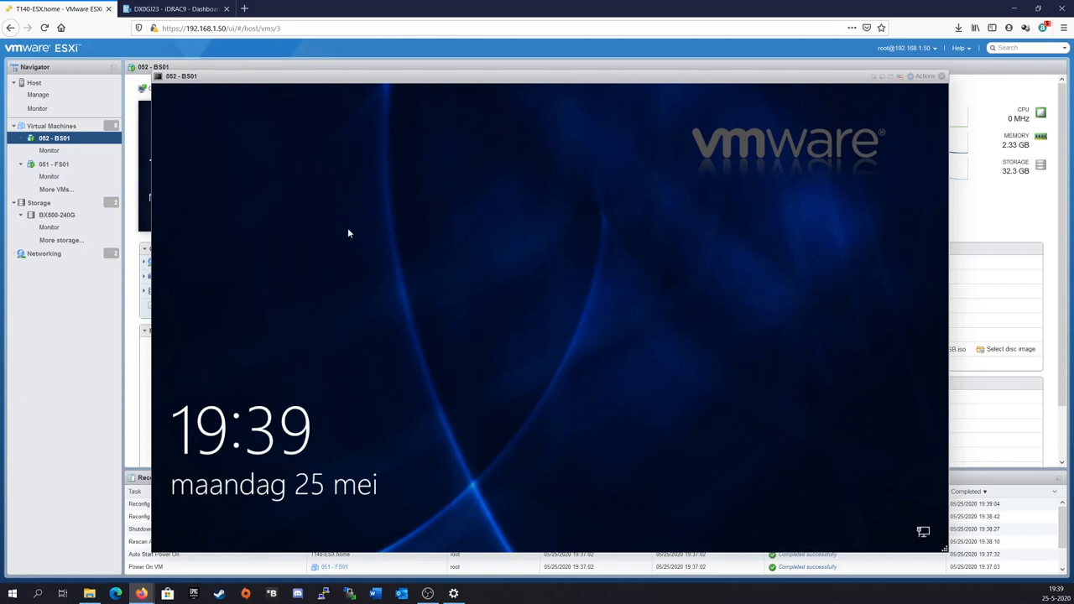
{"action": "mouse_move", "coordinate": [361, 264]}
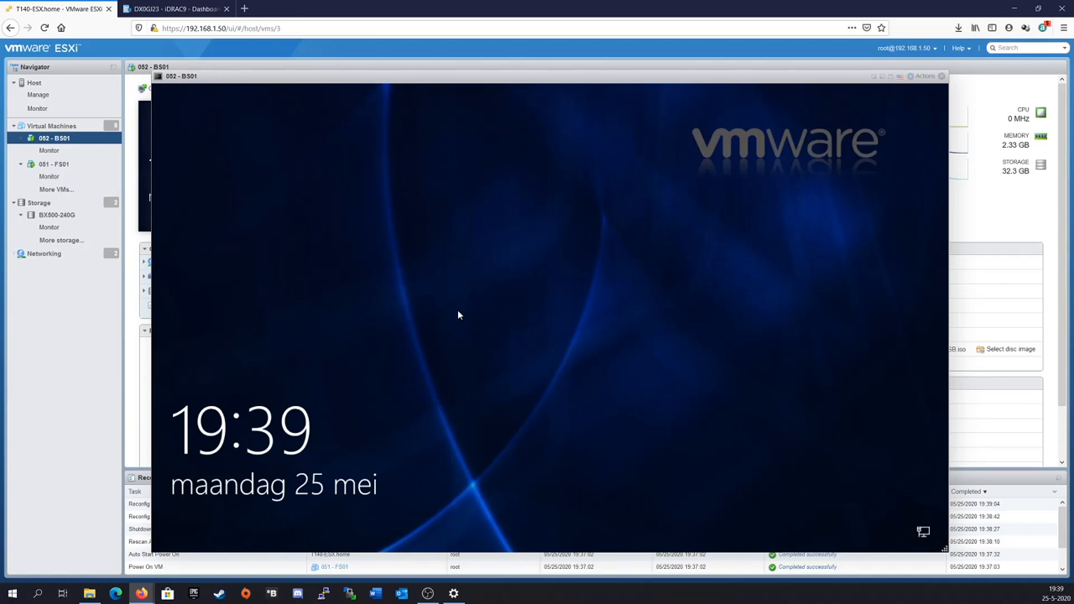
{"action": "mouse_move", "coordinate": [418, 302]}
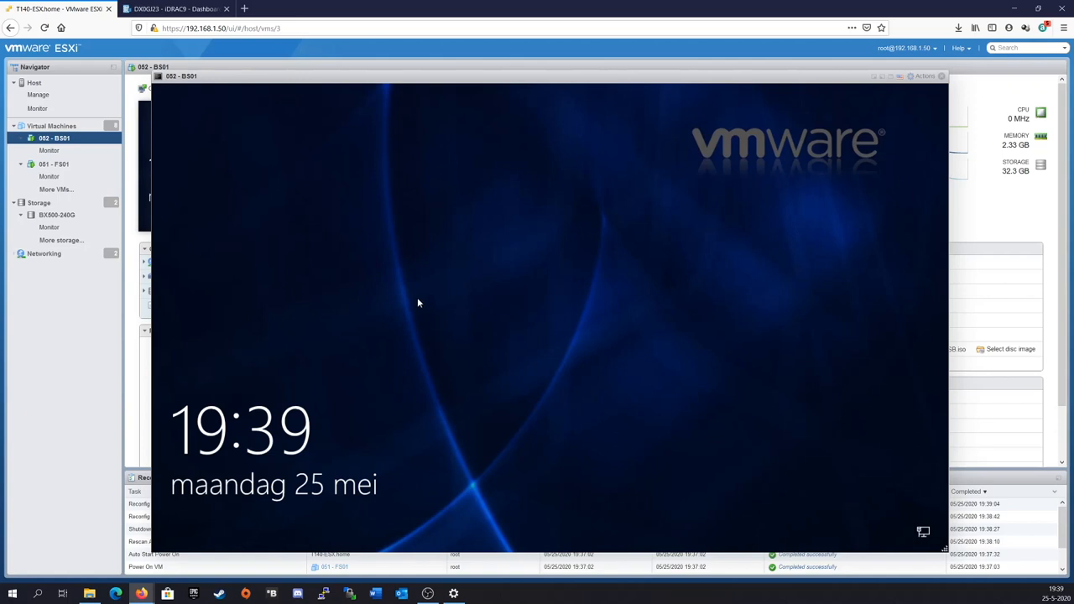
{"action": "mouse_move", "coordinate": [458, 317]}
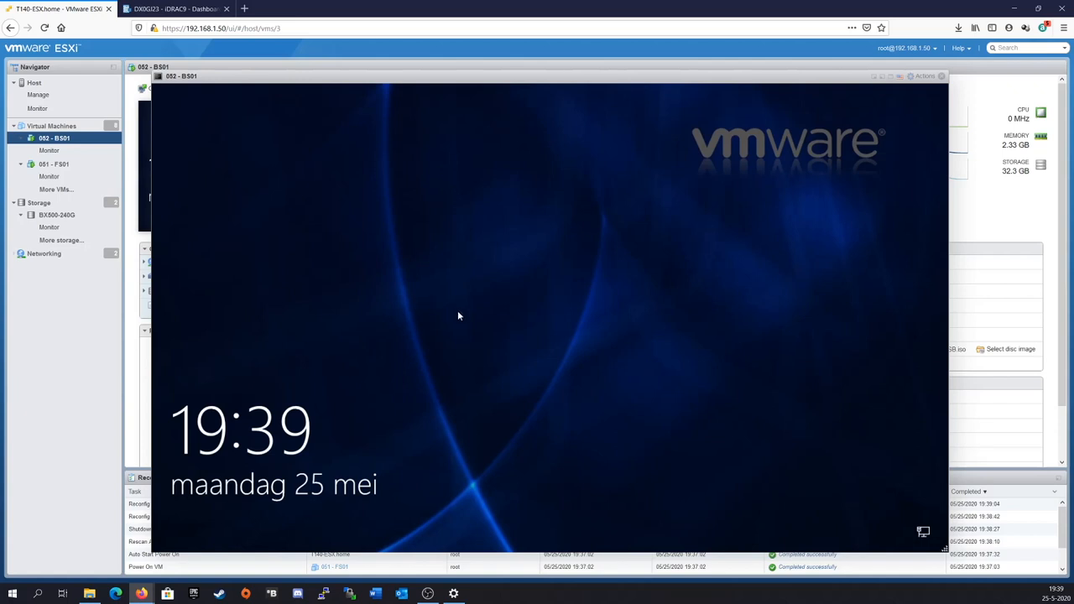